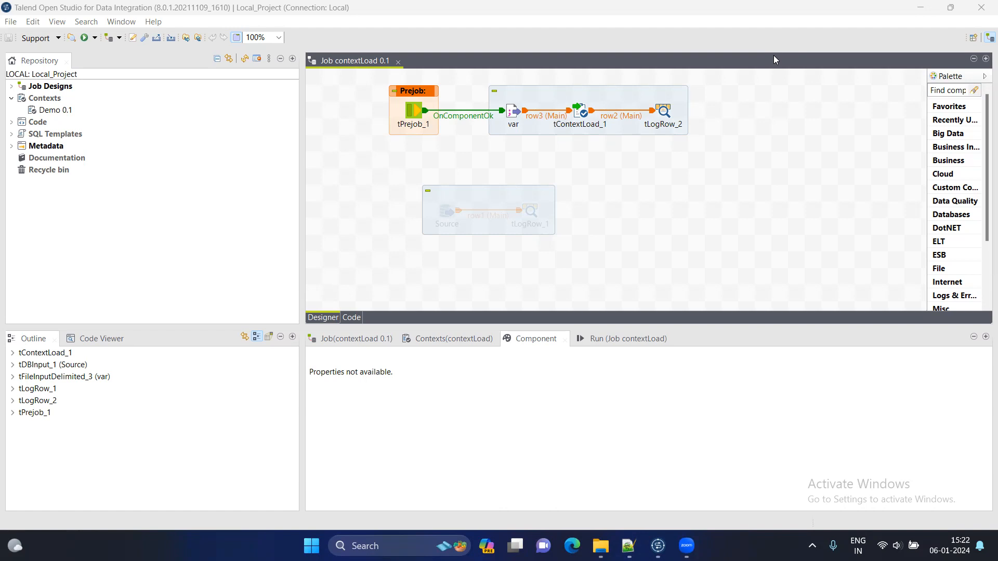
- Select tContextLoad_1 on the contextLoad job to show its Basic settings
click(580, 110)
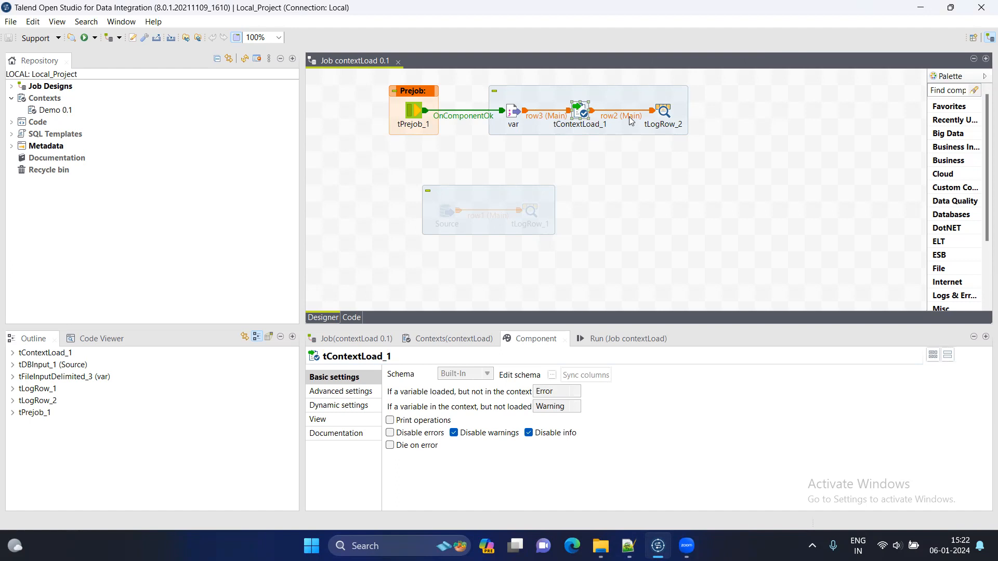
mouse_move(618, 142)
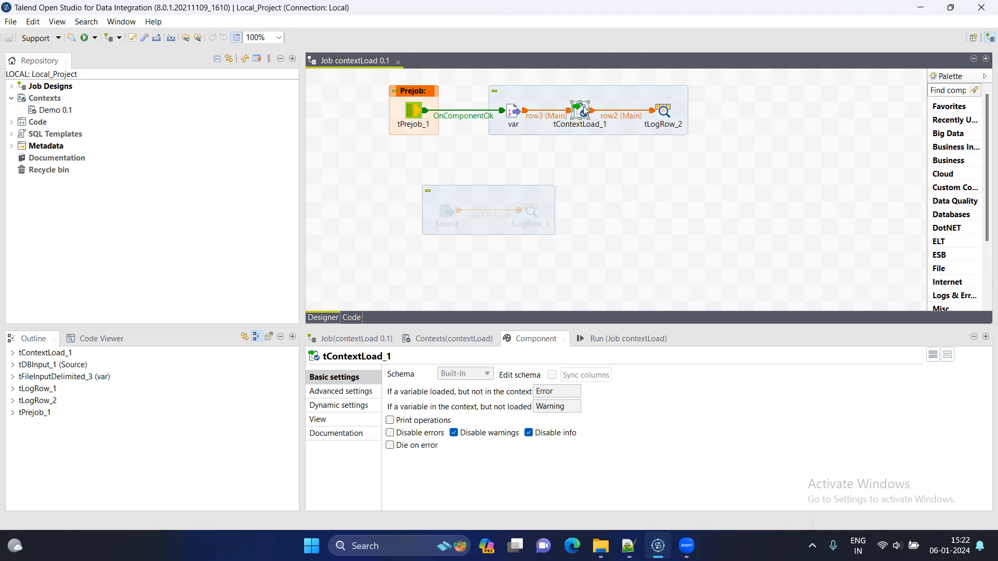
mouse_move(576, 486)
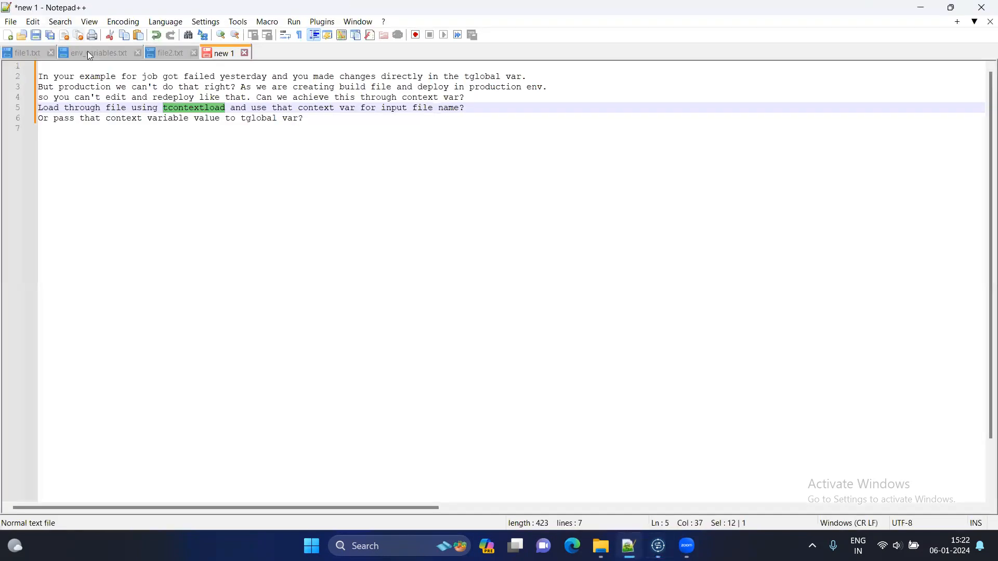
- Review env_variables.txt's user, port and password key-value entries for the context load
click(99, 52)
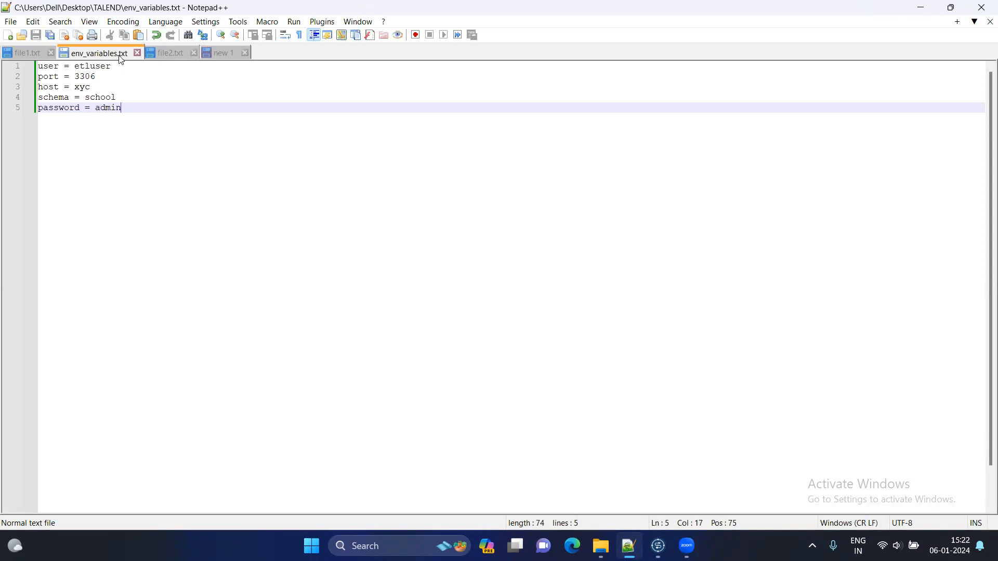
click(45, 76)
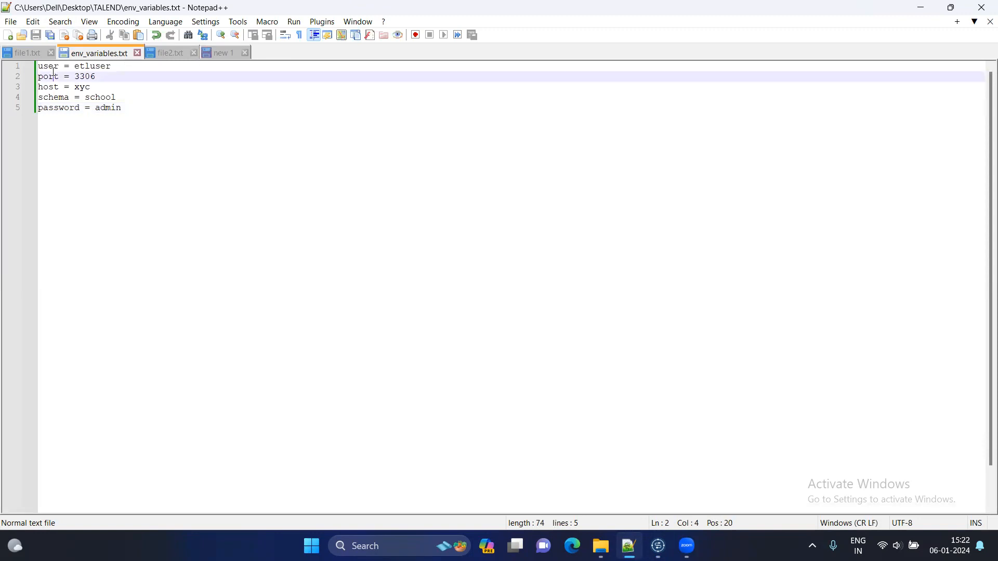
click(58, 65)
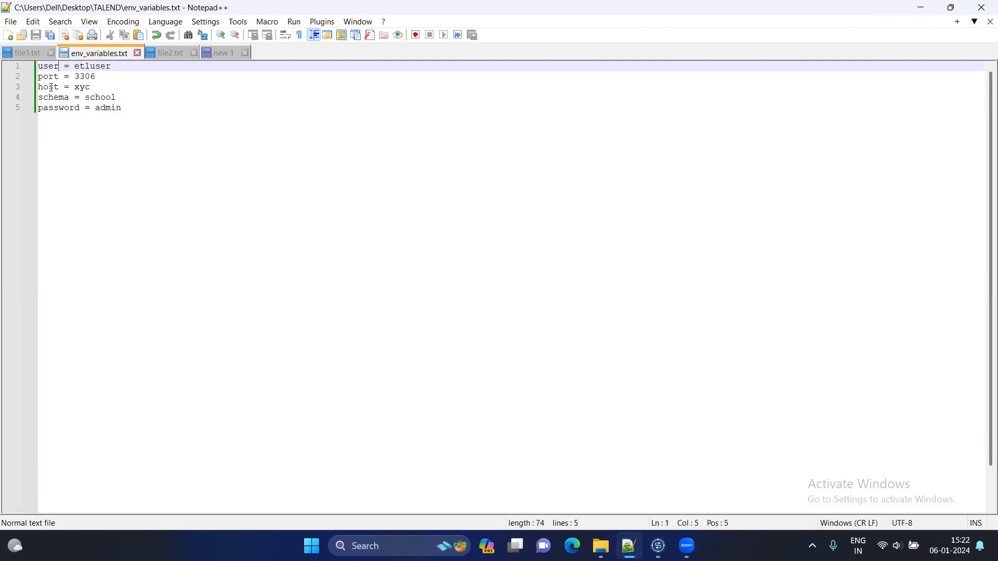
click(58, 97)
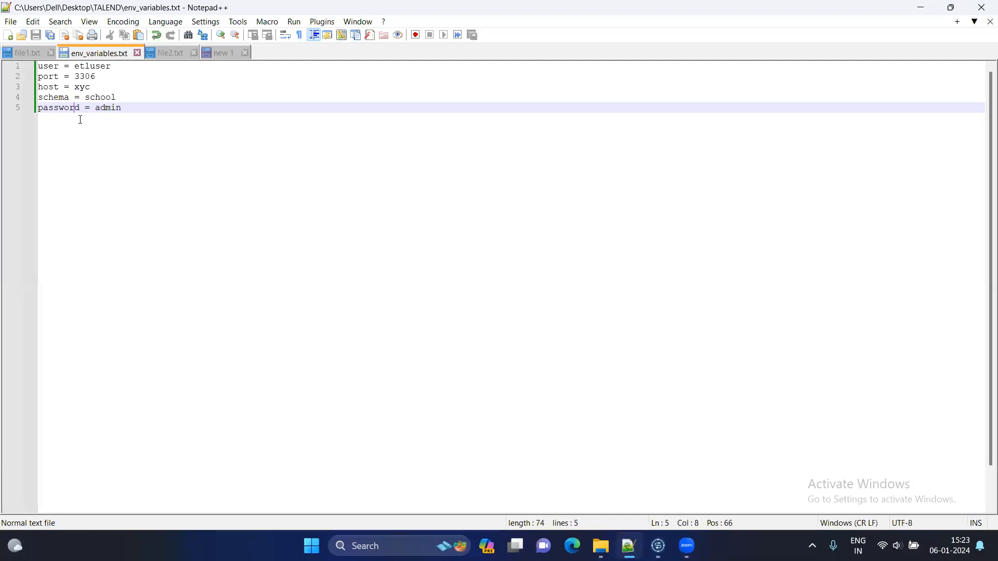
mouse_move(100, 53)
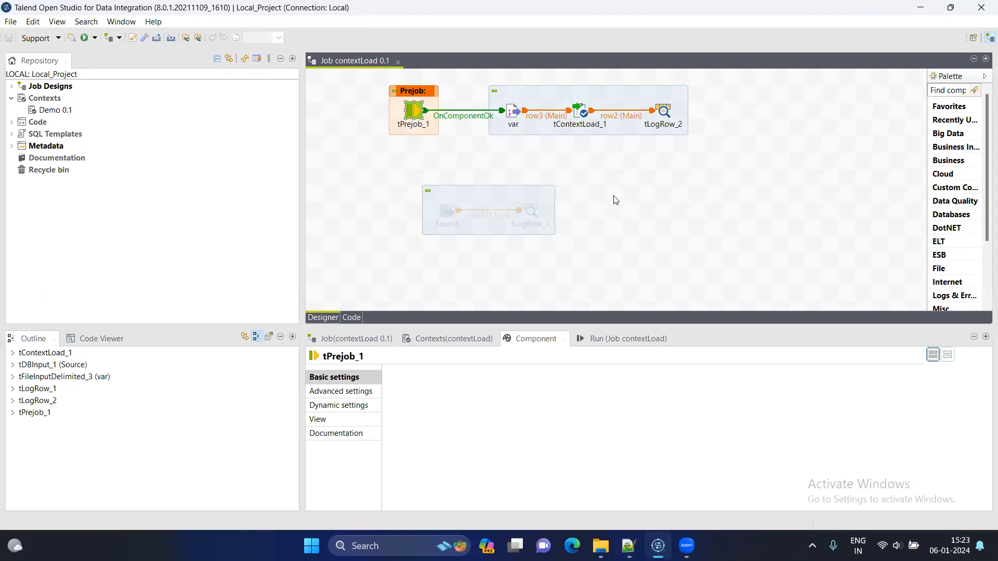
mouse_move(674, 234)
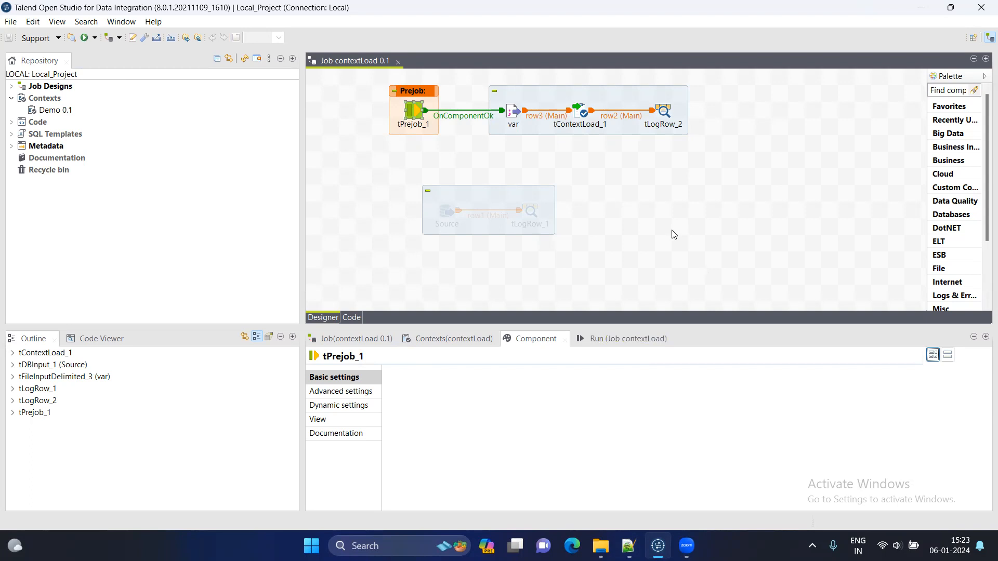
mouse_move(515, 115)
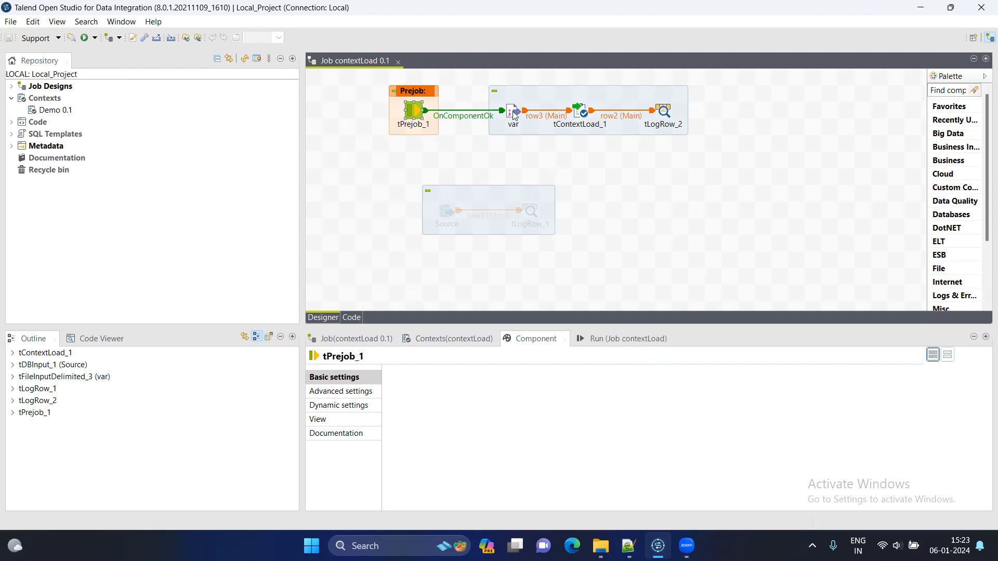
- Inspect the var file input reading env_variables.txt and compare its user entry in Notepad++
click(513, 109)
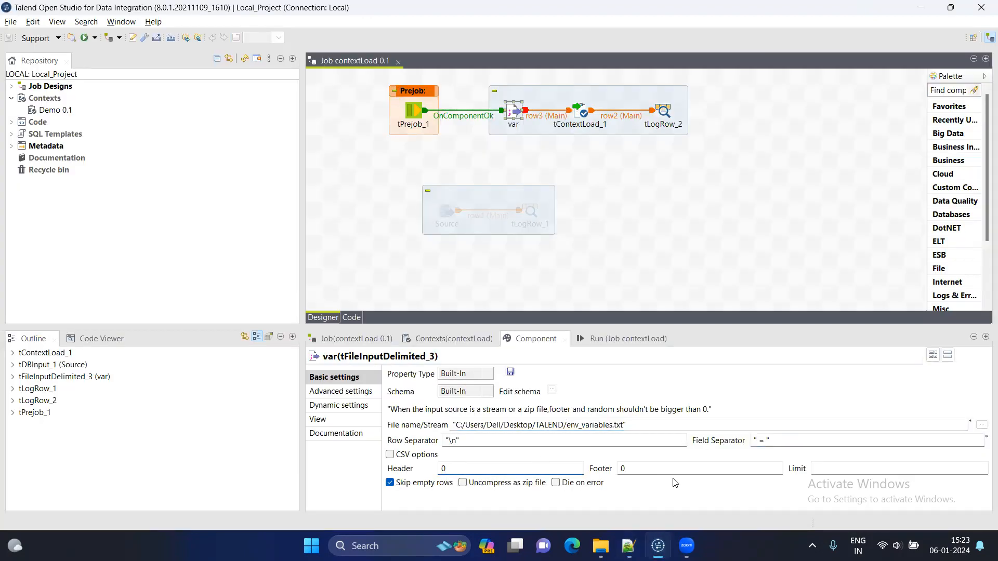
click(510, 469)
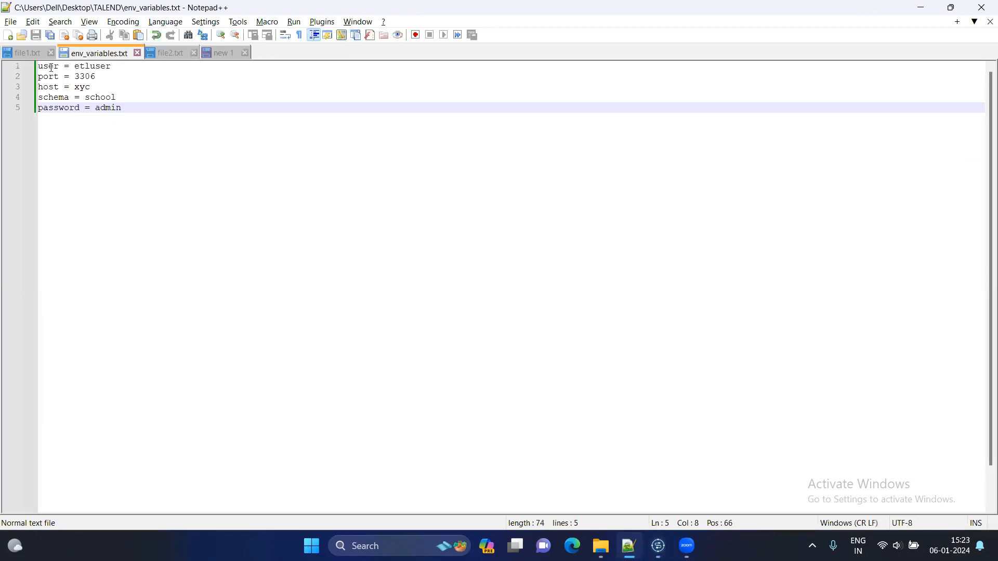
click(58, 67)
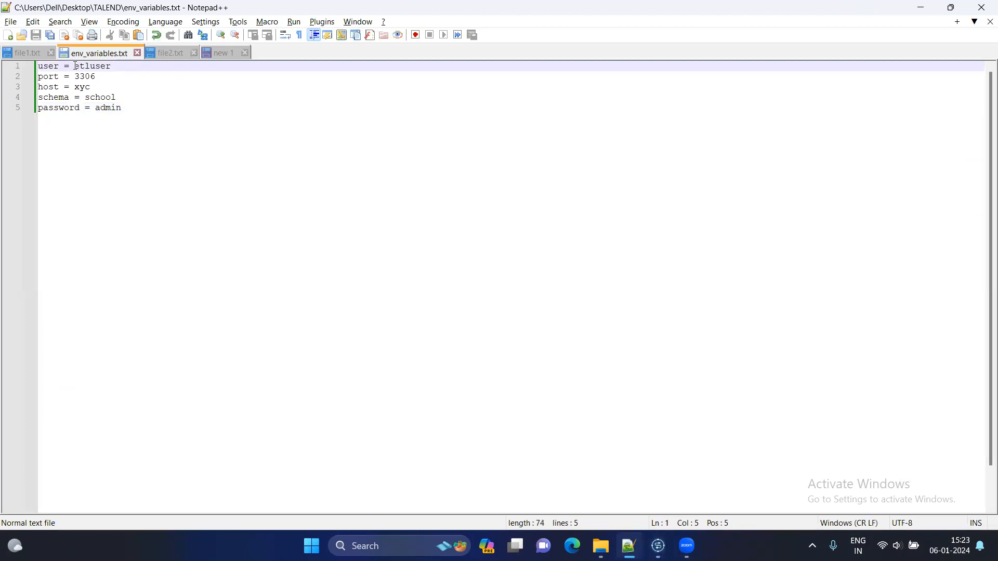
click(657, 546)
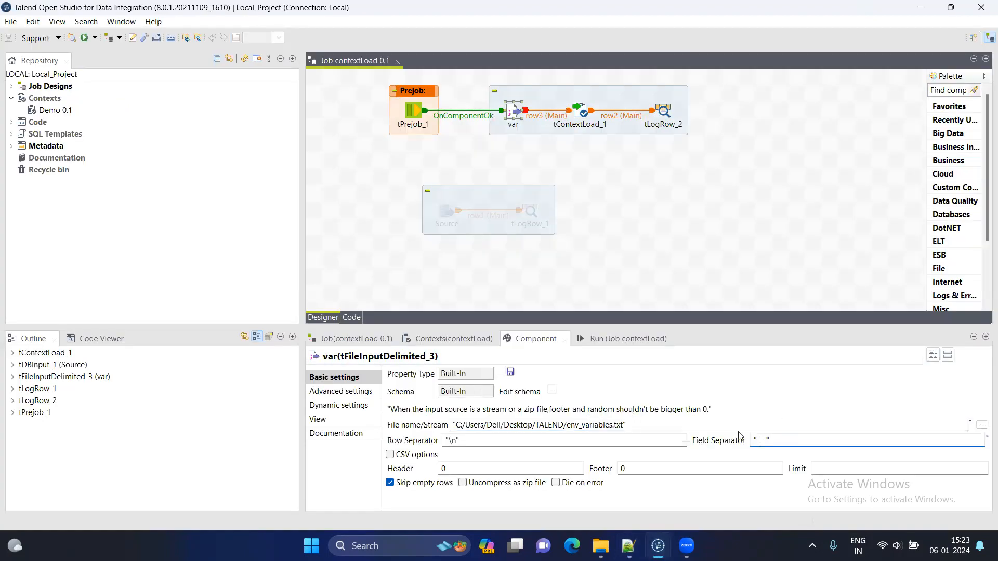
mouse_move(762, 450)
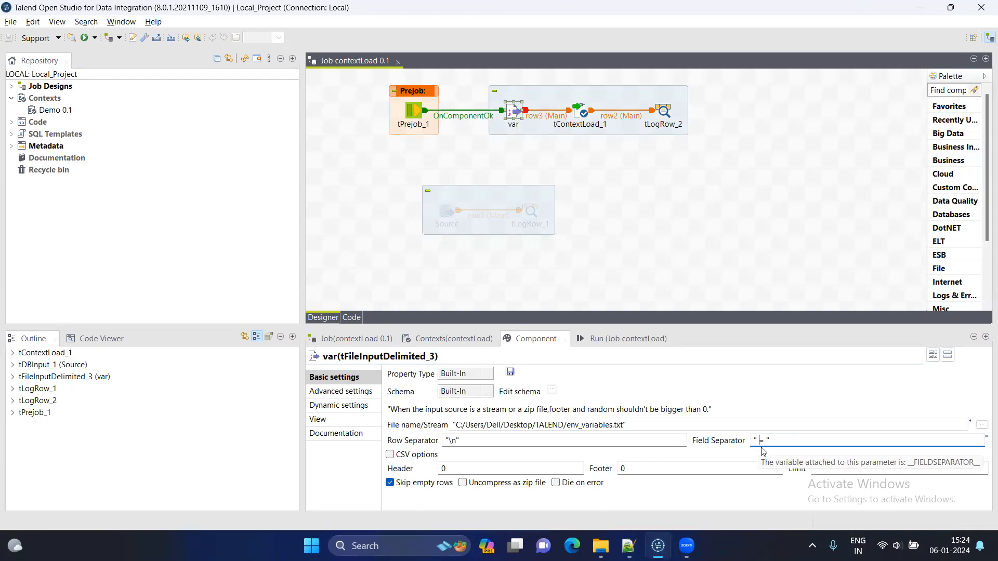
mouse_move(470, 439)
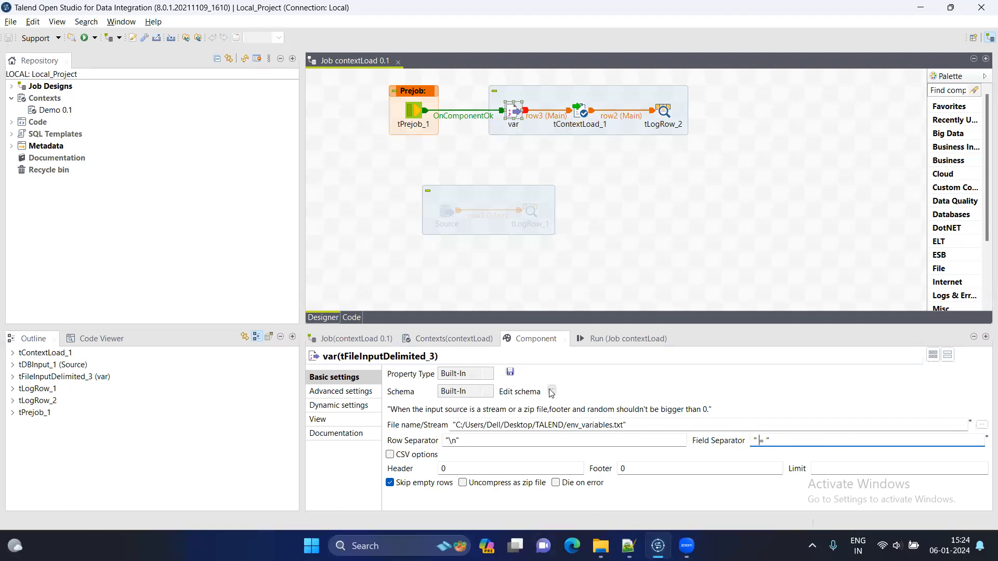
- Confirm the " = " field separator, then select tContextLoad_1 to show its settings
click(551, 390)
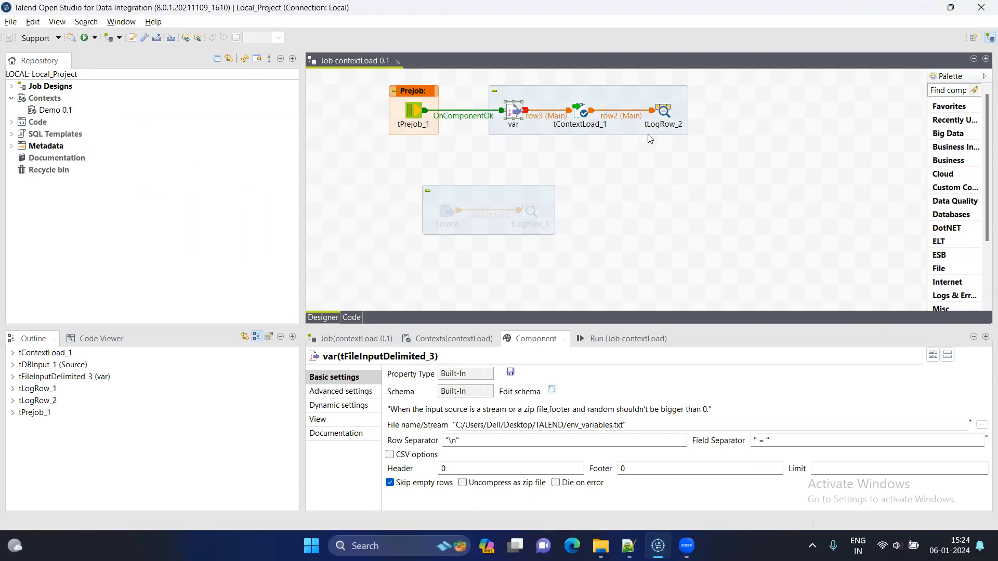
click(580, 108)
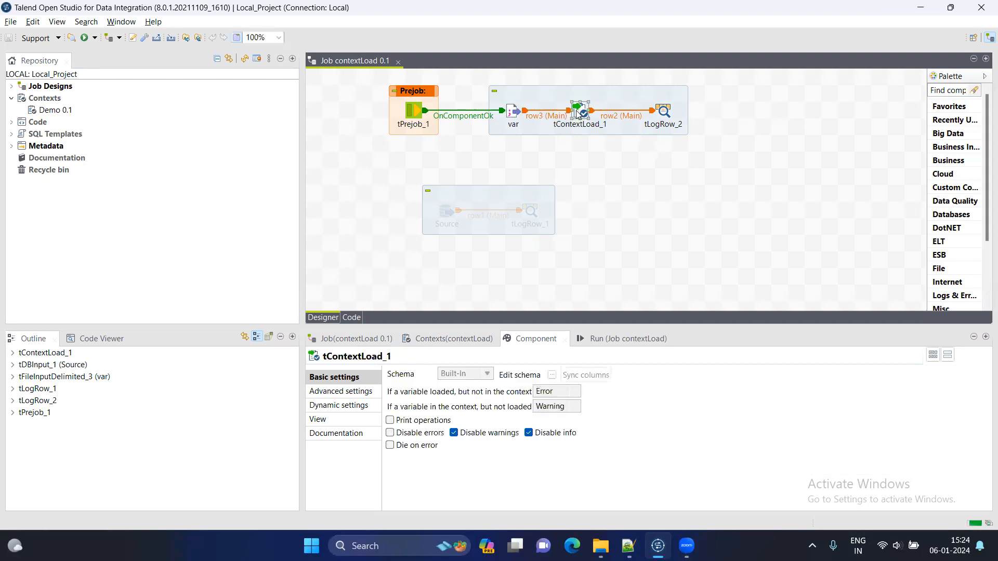
mouse_move(581, 138)
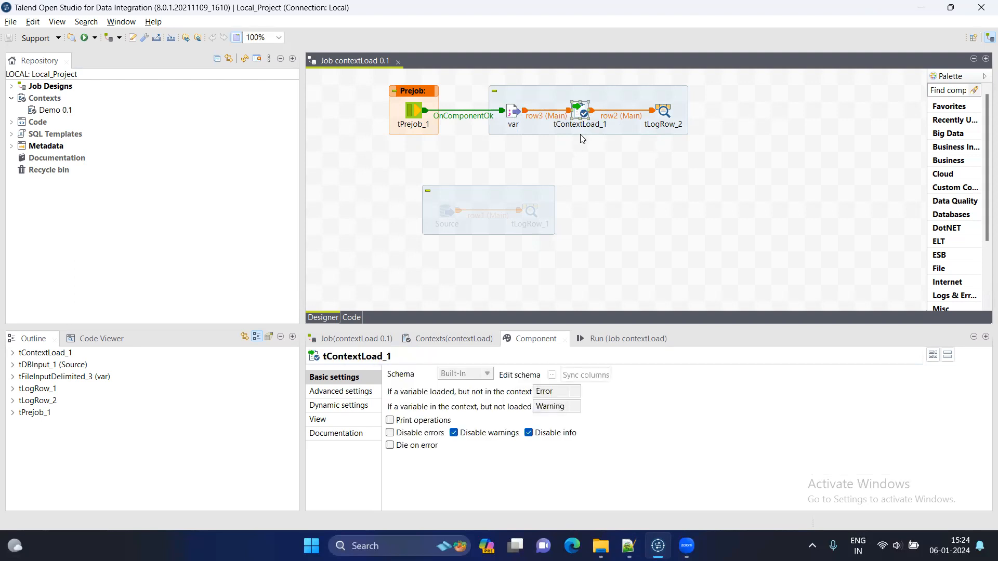
mouse_move(591, 137)
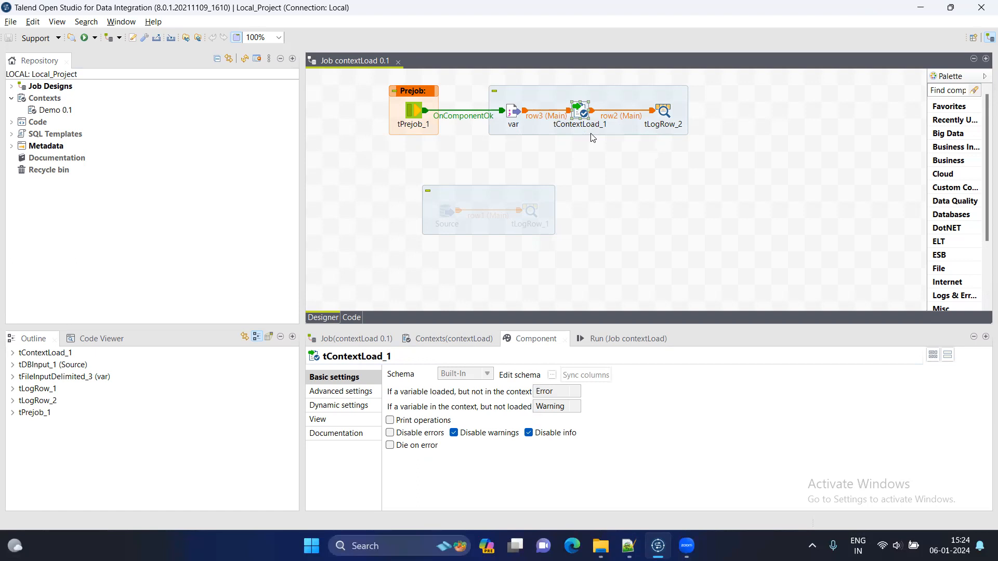
mouse_move(454, 300)
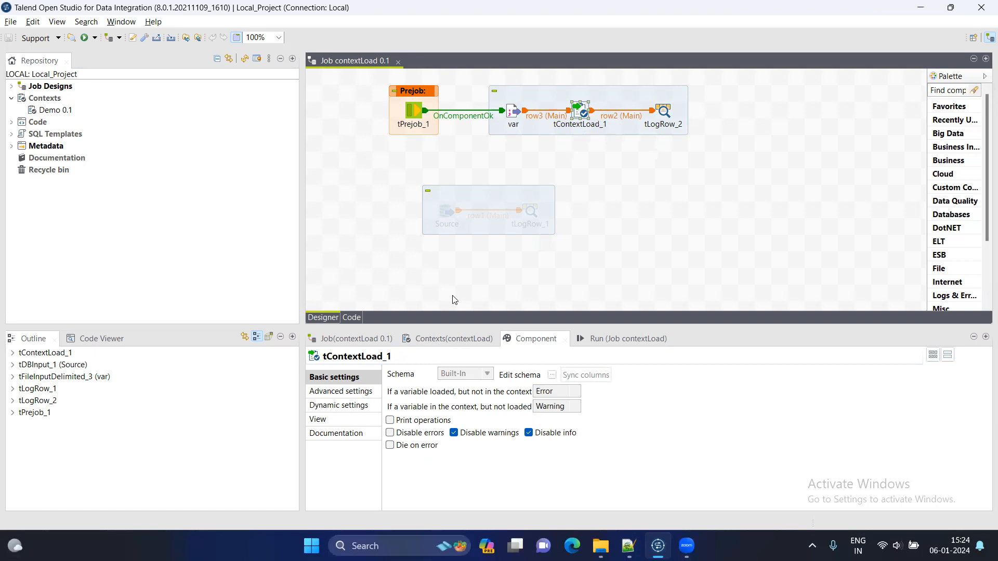
- Review the job's context variables and the not-loaded options against the schema entry in env_variables.txt
click(454, 338)
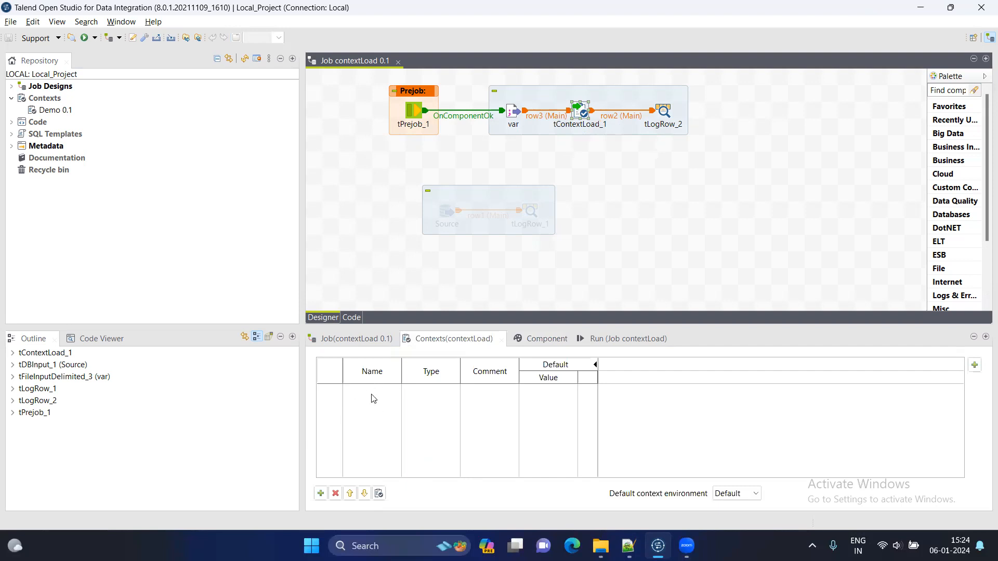
mouse_move(576, 102)
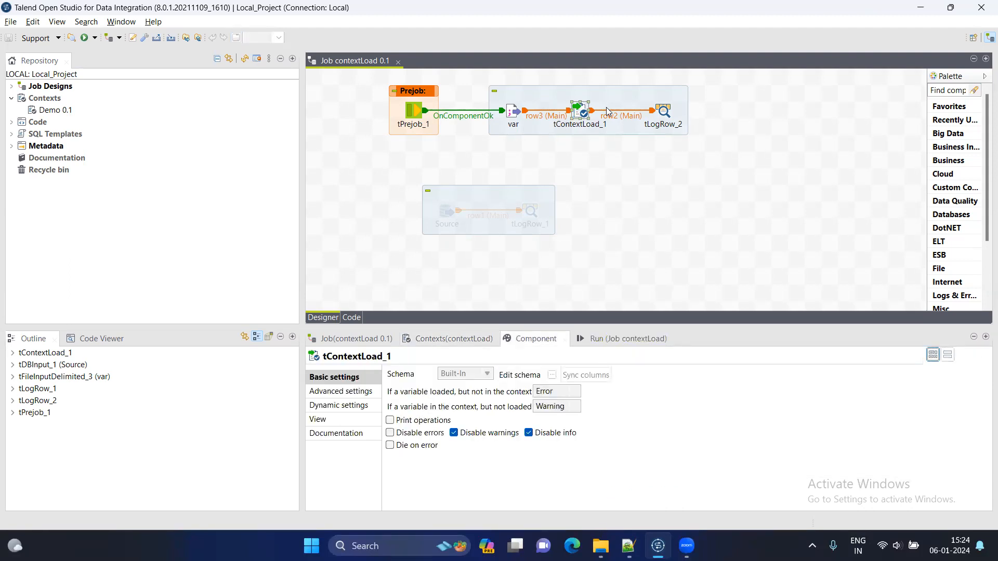
mouse_move(741, 389)
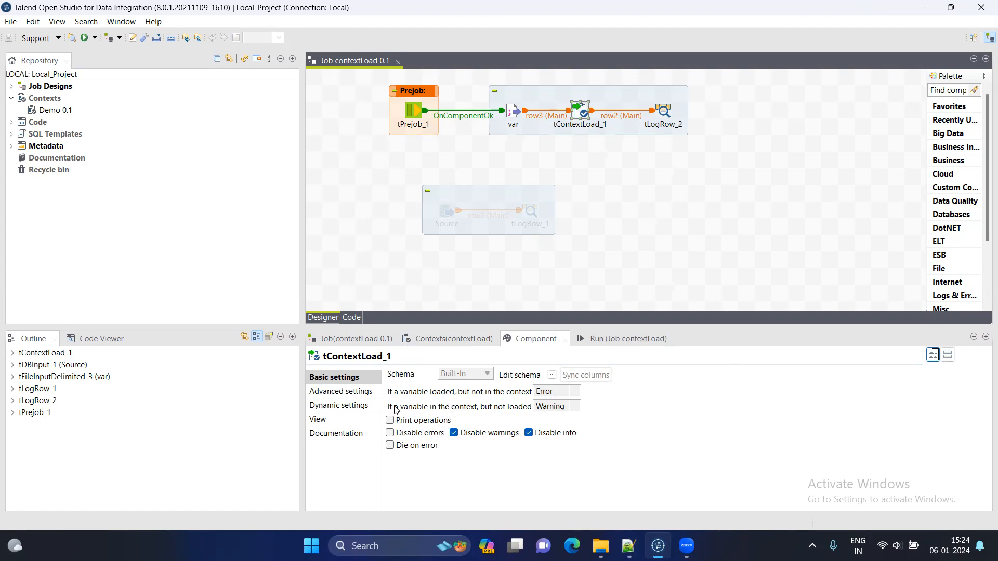
mouse_move(470, 399)
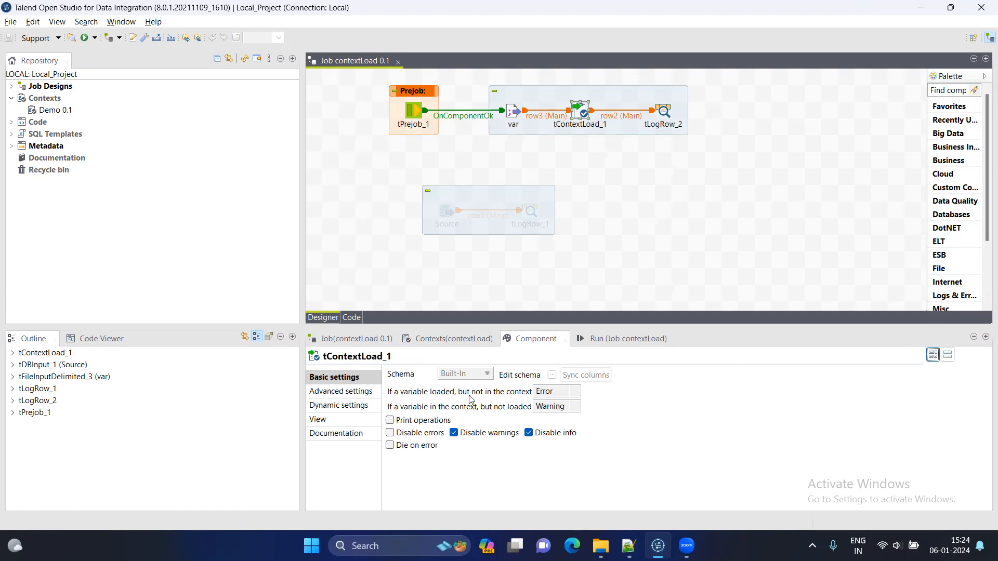
click(555, 407)
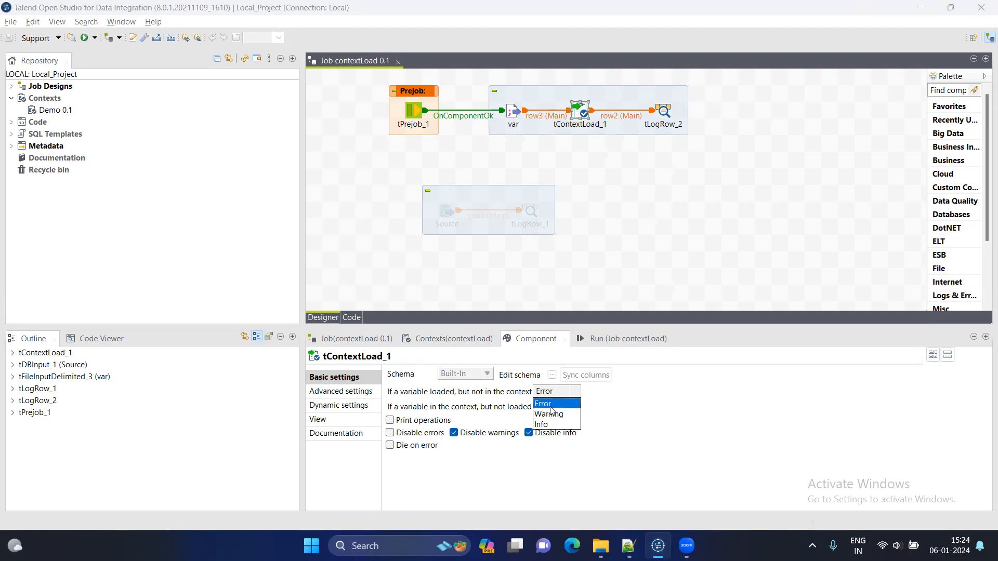
click(549, 414)
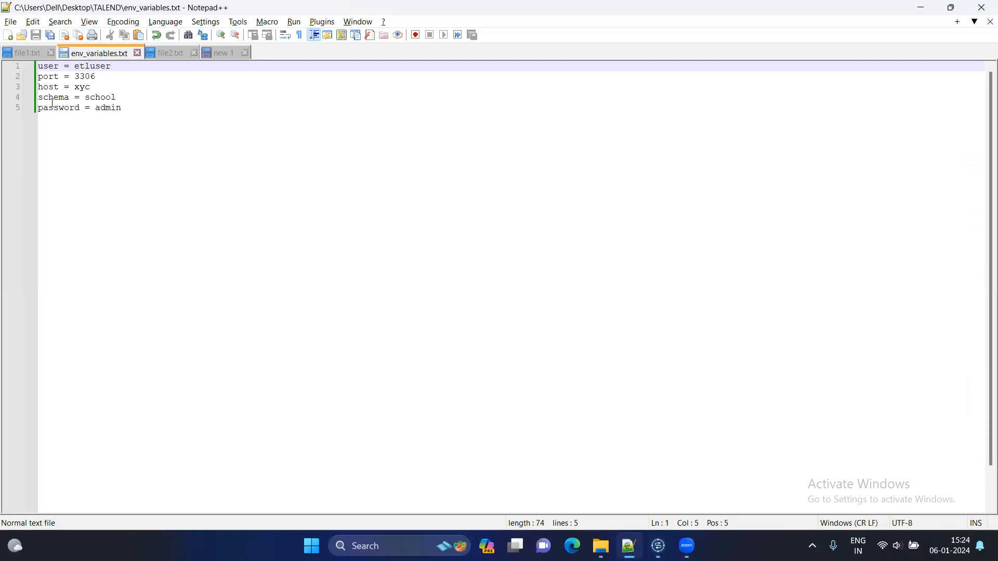
click(53, 97)
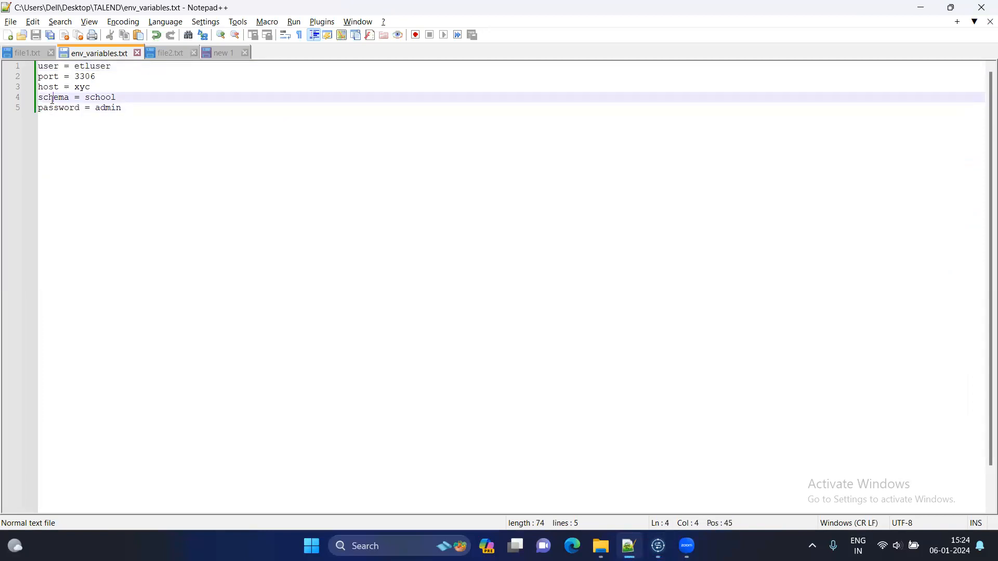
click(657, 546)
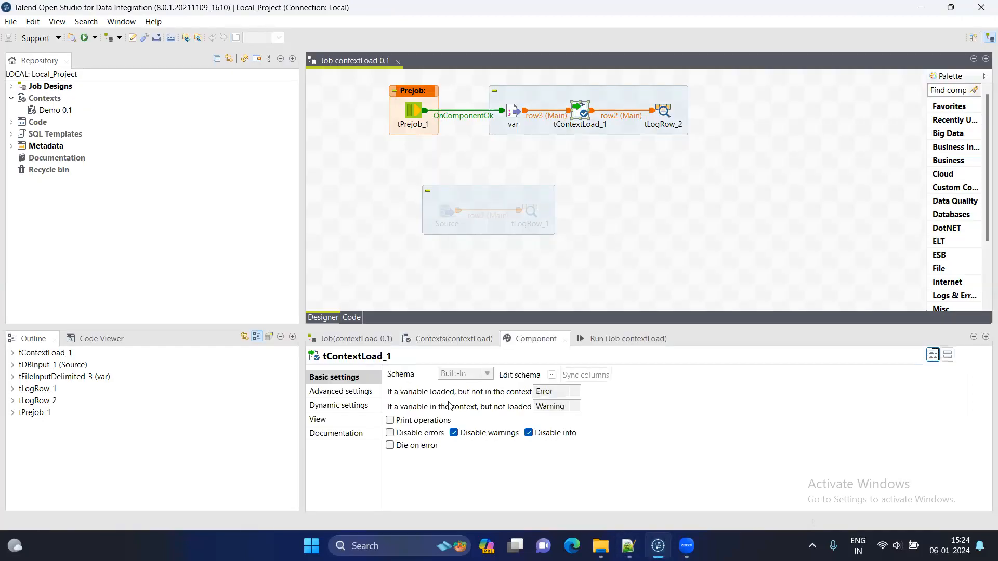
- Keep Warning for variables not loaded in tContextLoad_1 and bring up the job's Run view
click(453, 338)
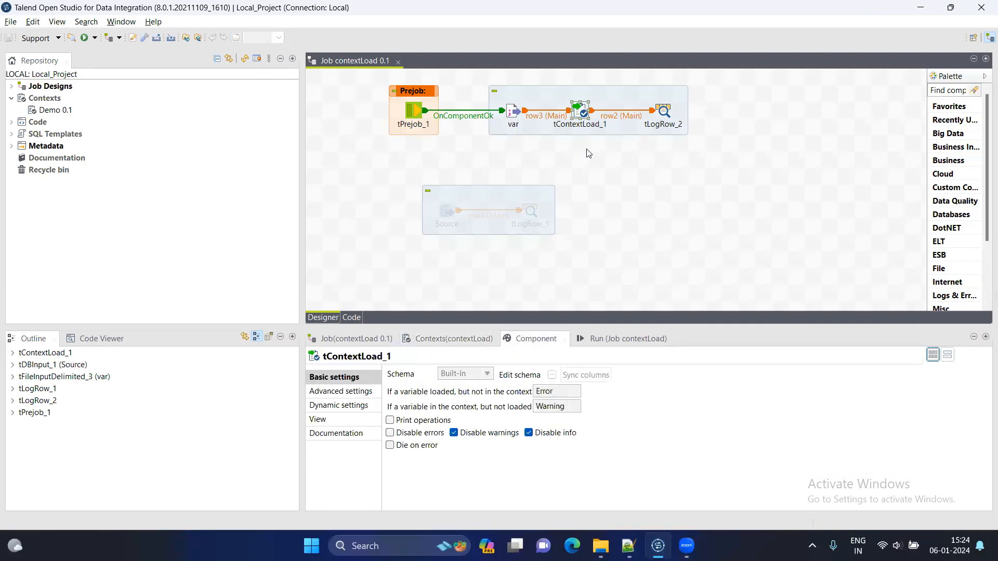
mouse_move(526, 418)
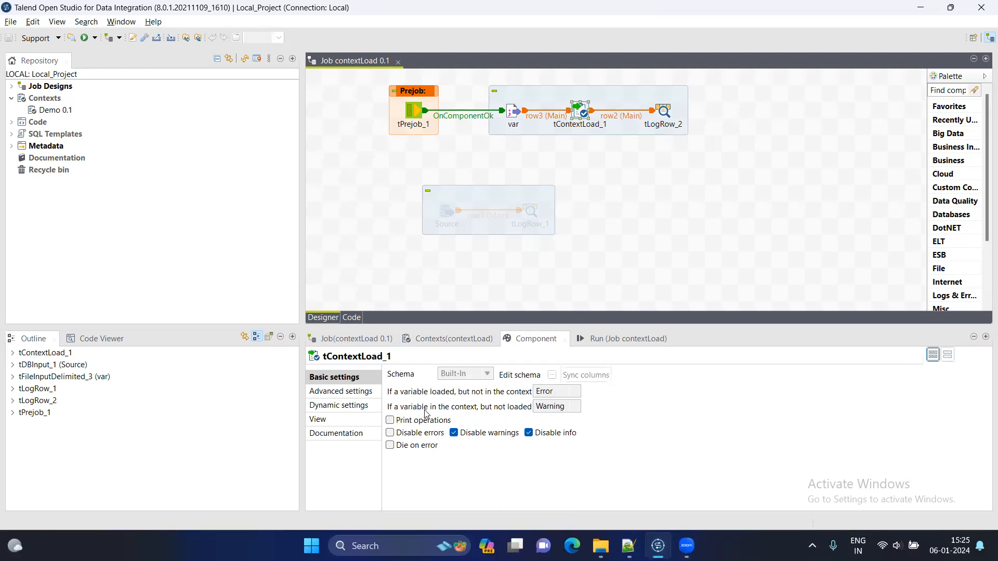
mouse_move(529, 414)
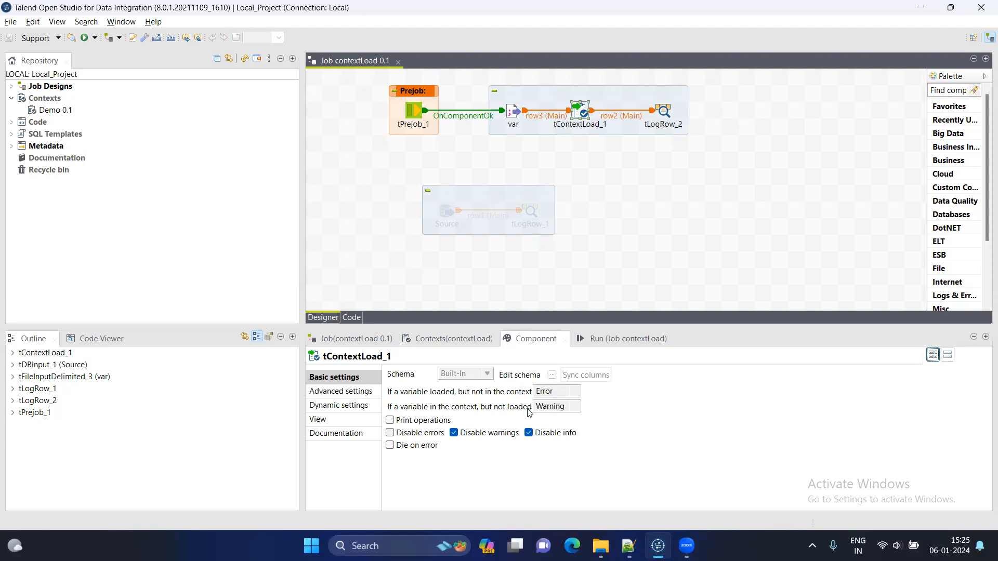
click(556, 407)
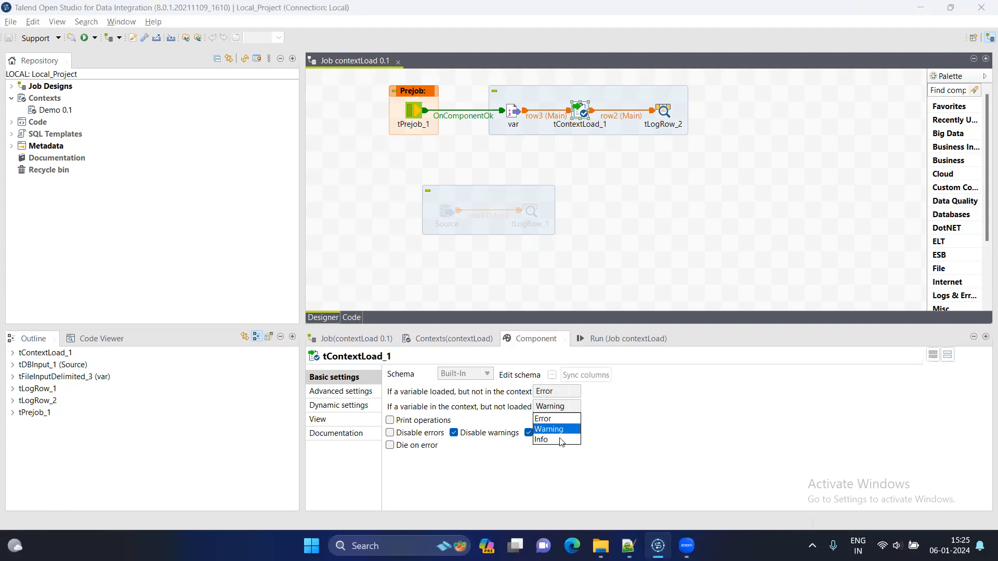
click(541, 440)
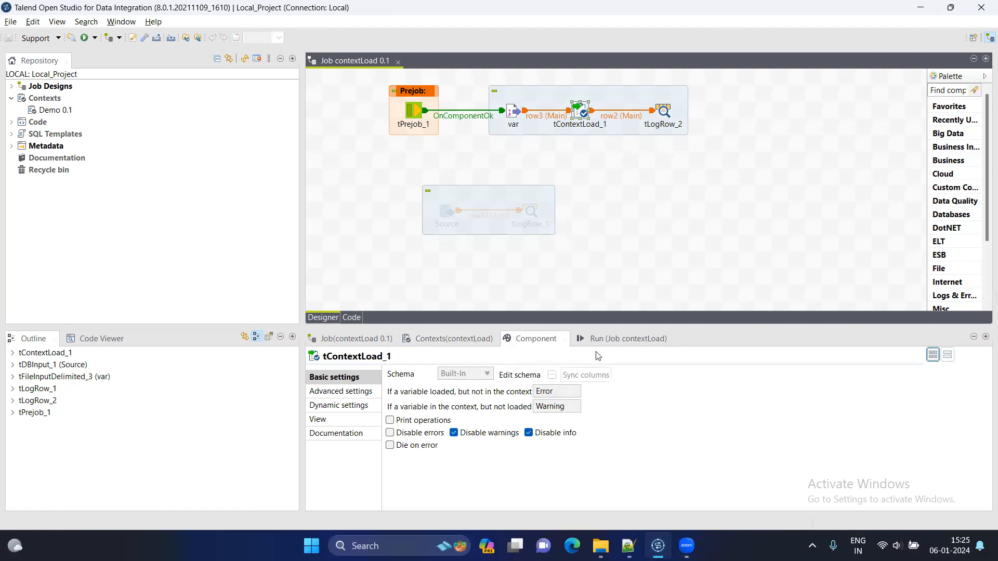
mouse_move(418, 399)
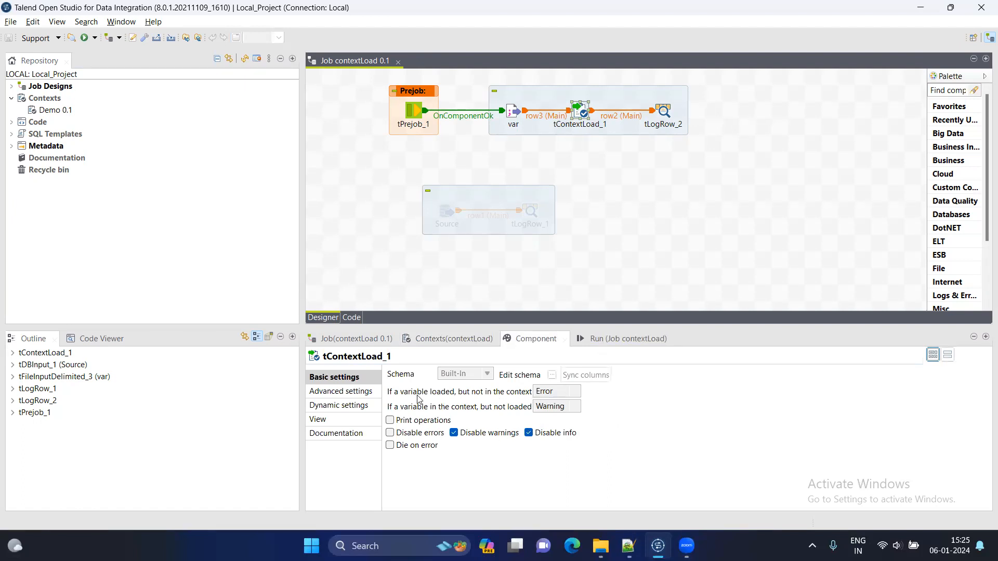
mouse_move(523, 398)
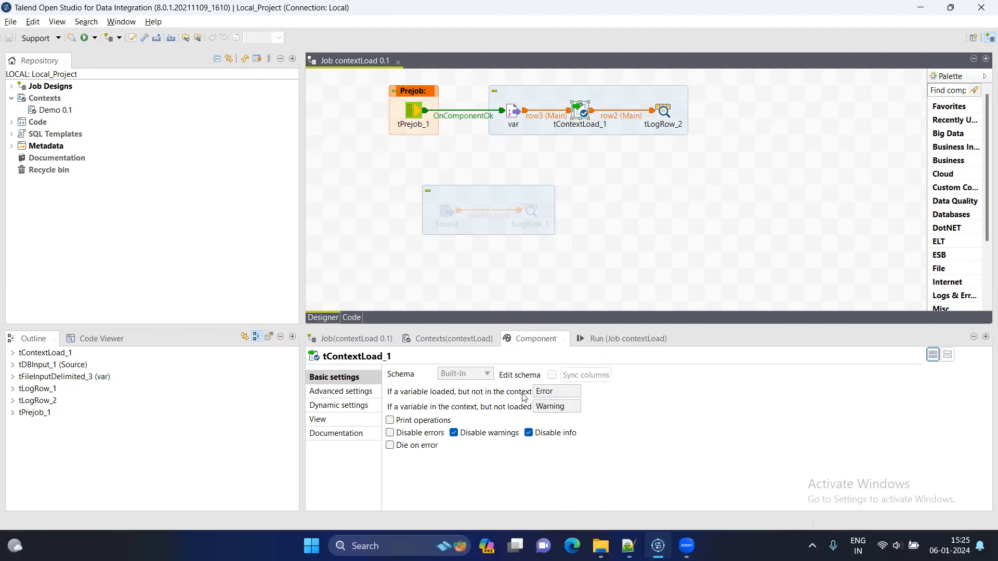
mouse_move(543, 392)
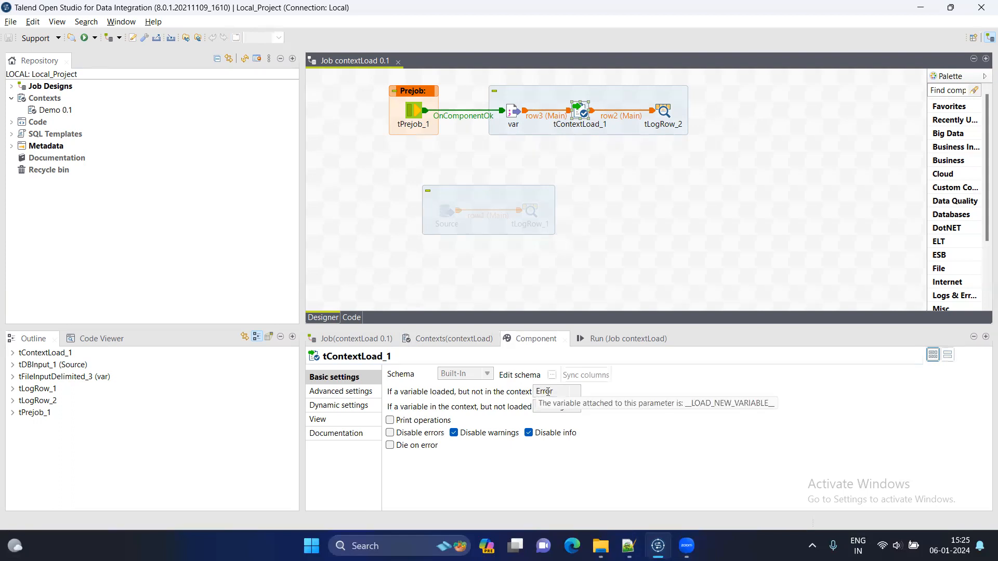
click(621, 338)
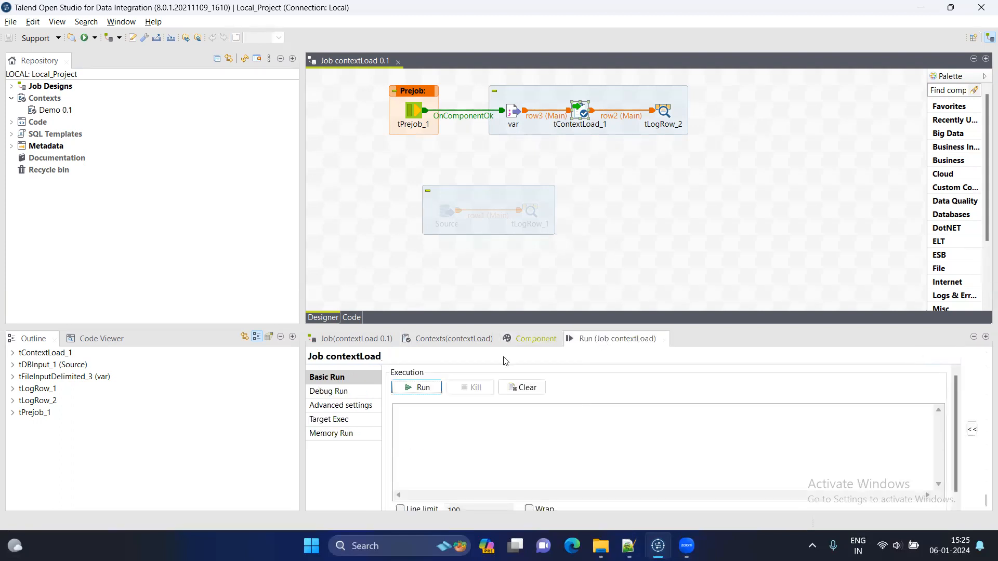
- Run the contextLoad job, note the new-parameter errors for tContextLoad_1, and view its empty context variables
click(417, 387)
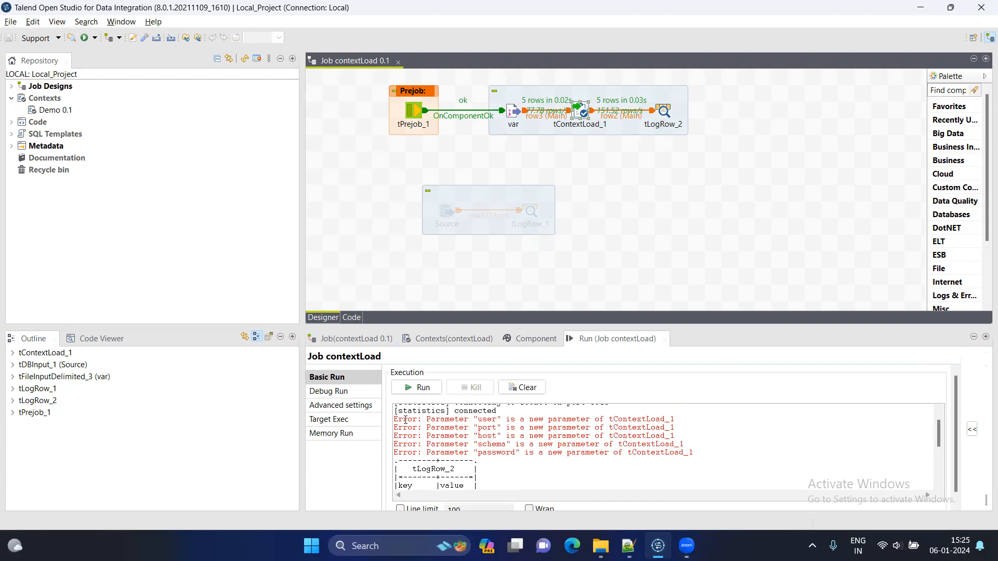
double_click(447, 419)
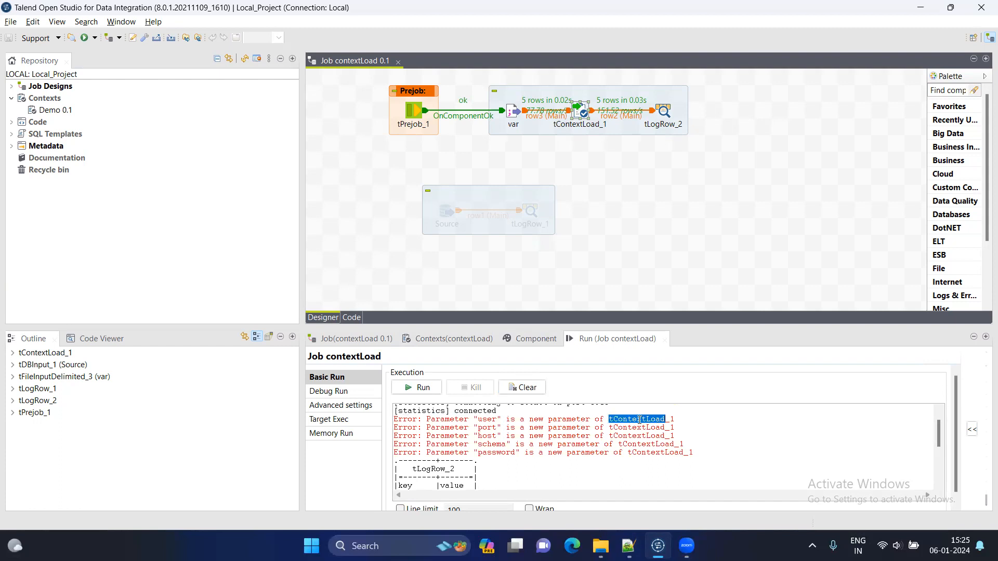
click(453, 338)
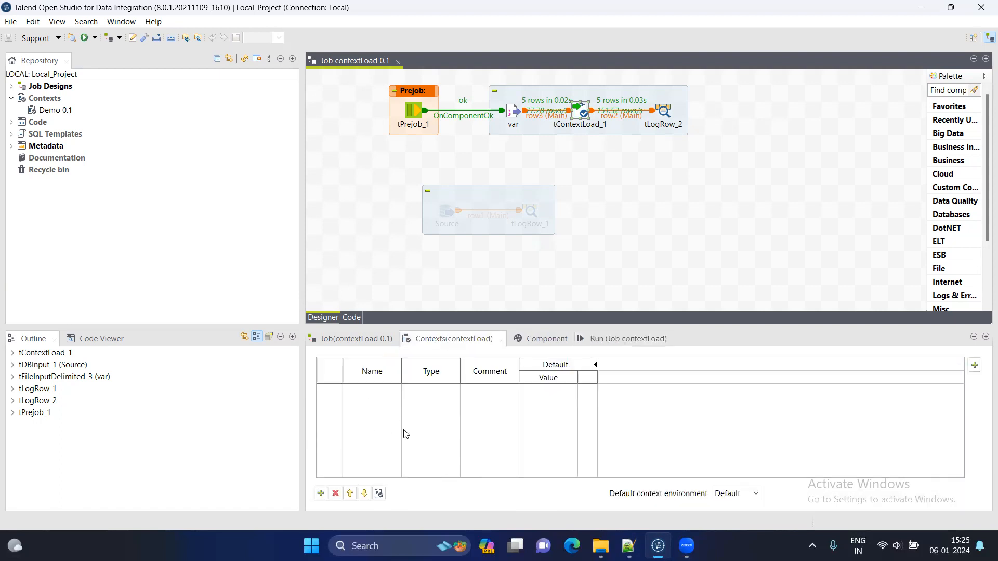
mouse_move(534, 134)
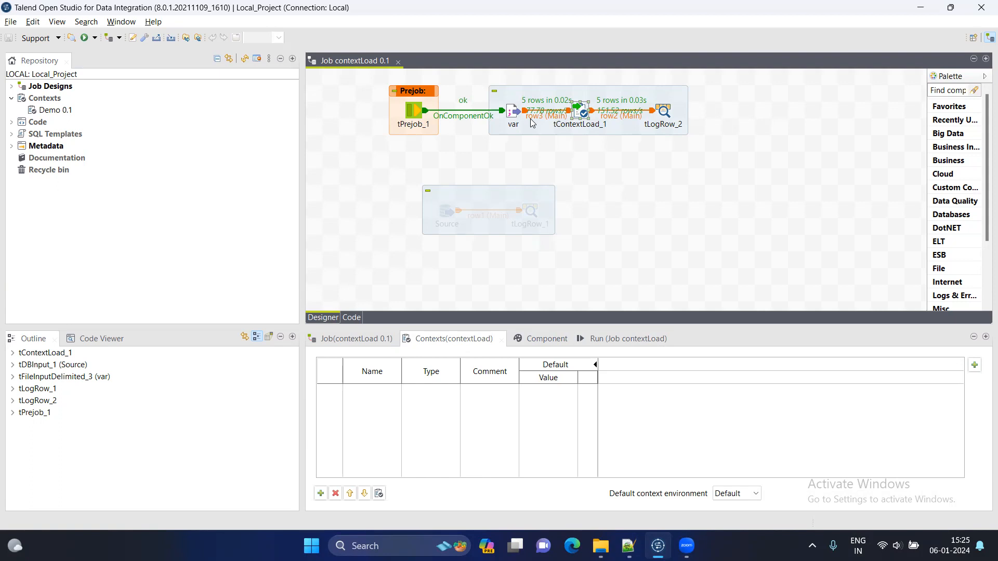
mouse_move(380, 438)
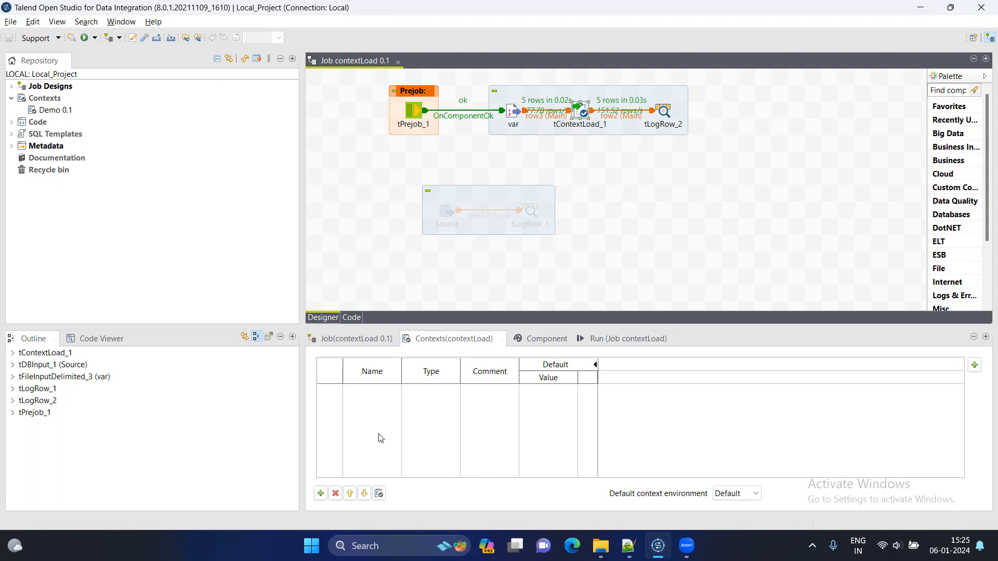
mouse_move(3, 106)
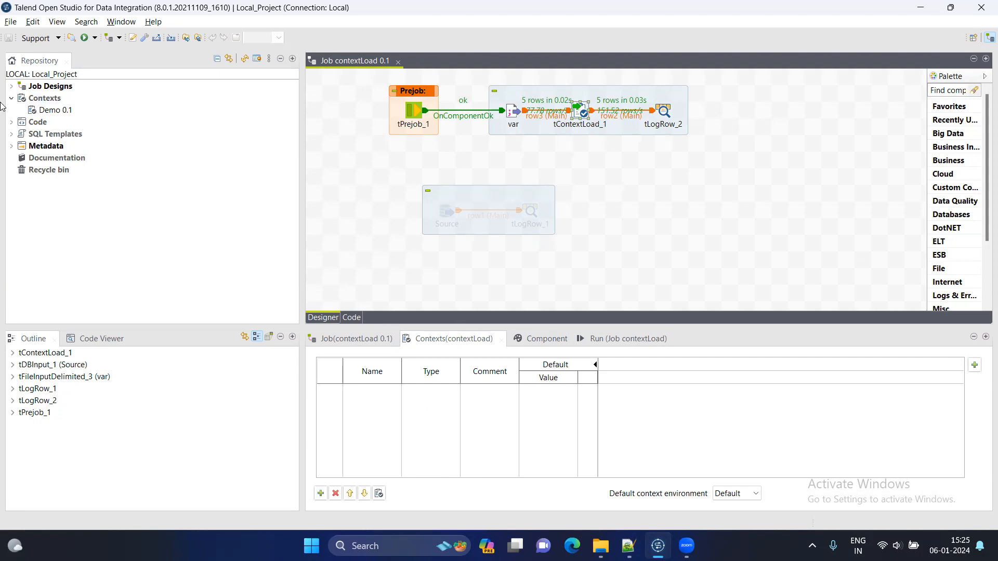
mouse_move(43, 102)
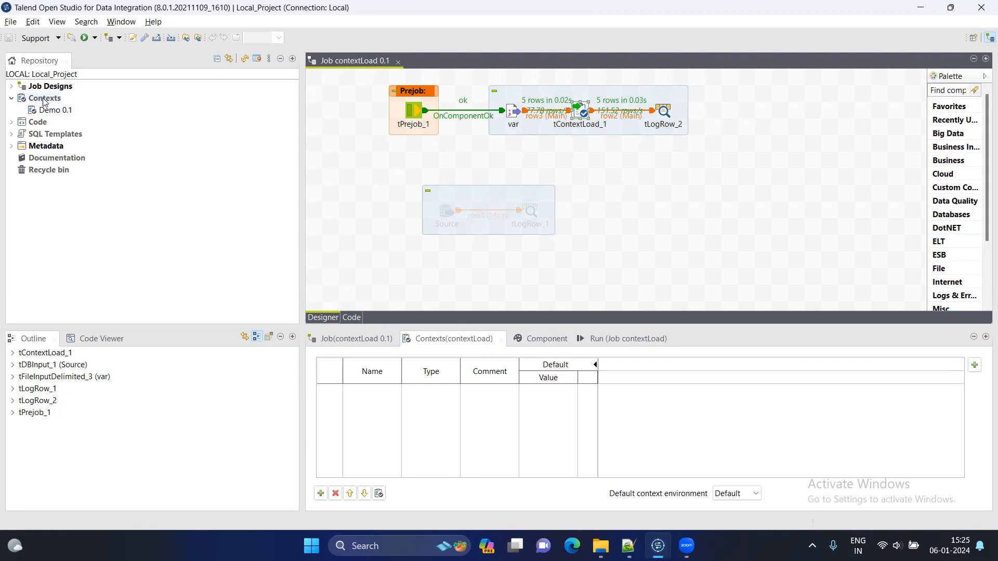
mouse_move(43, 109)
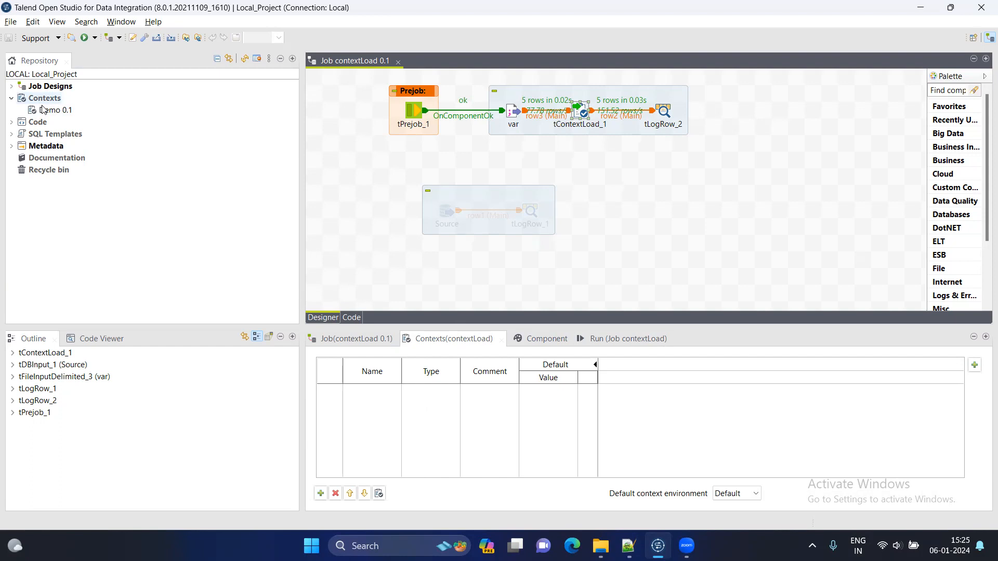
- Edit the Demo 0.1 context group and finish so its user, port, schema, host and password join the job
right_click(56, 109)
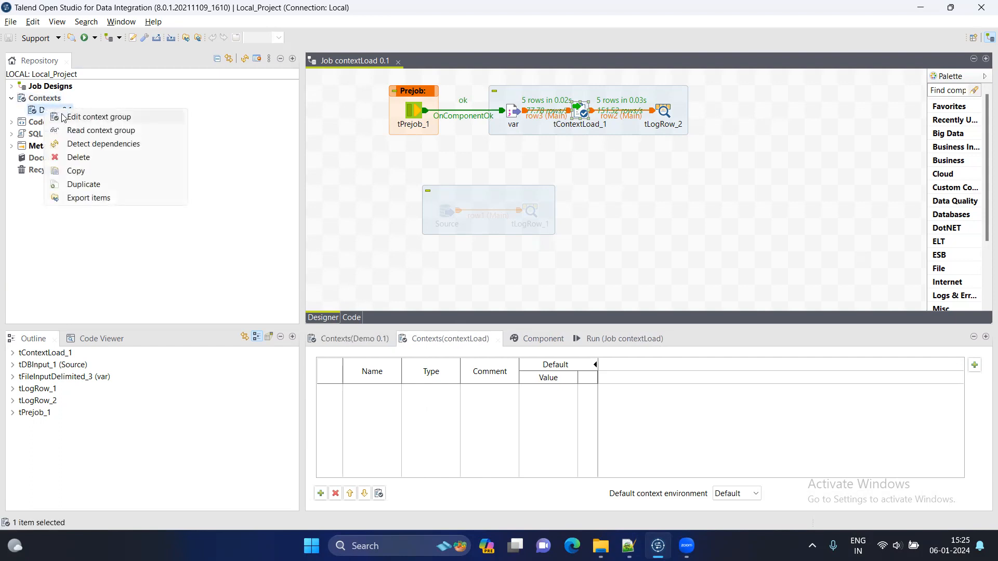
click(98, 117)
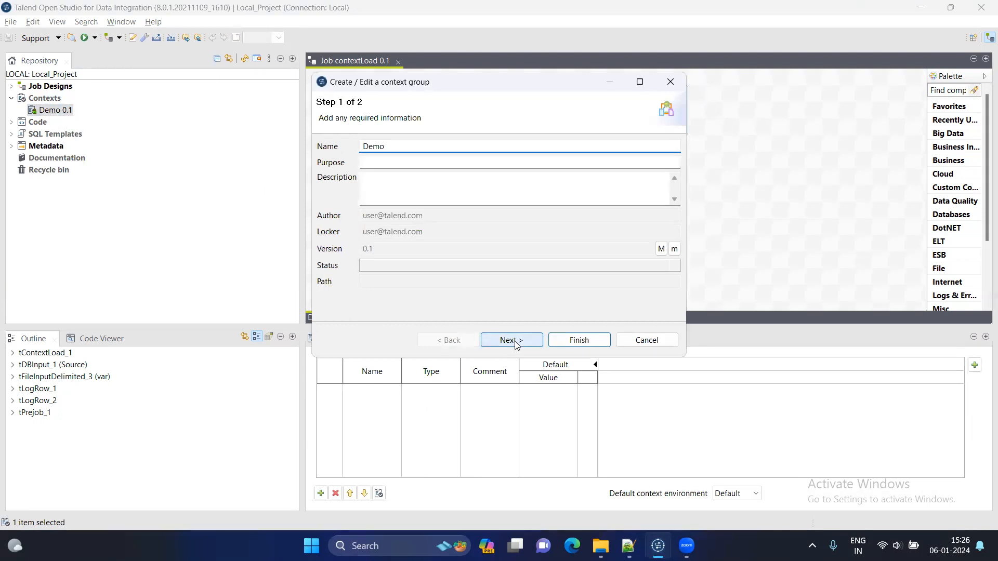
click(511, 341)
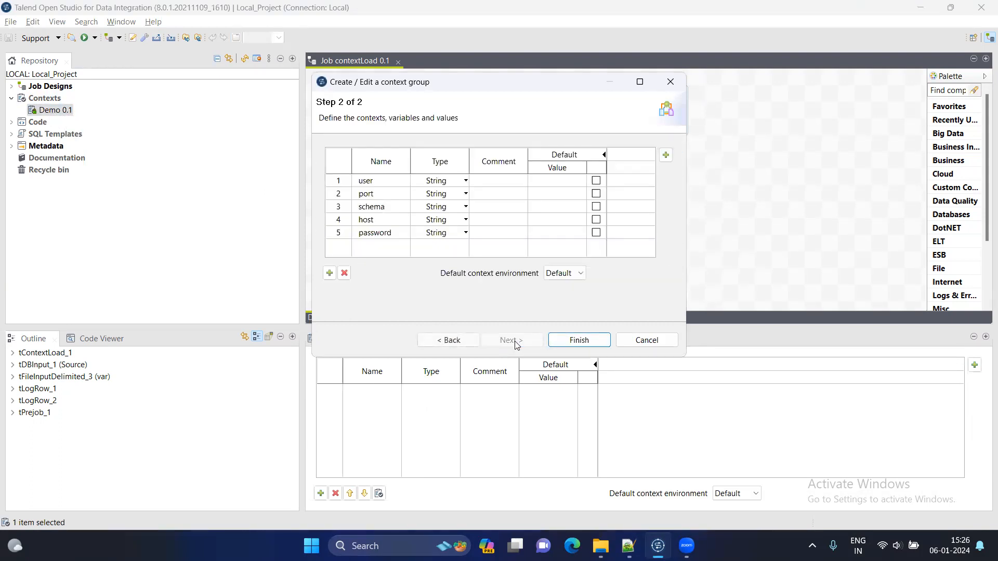
mouse_move(380, 237)
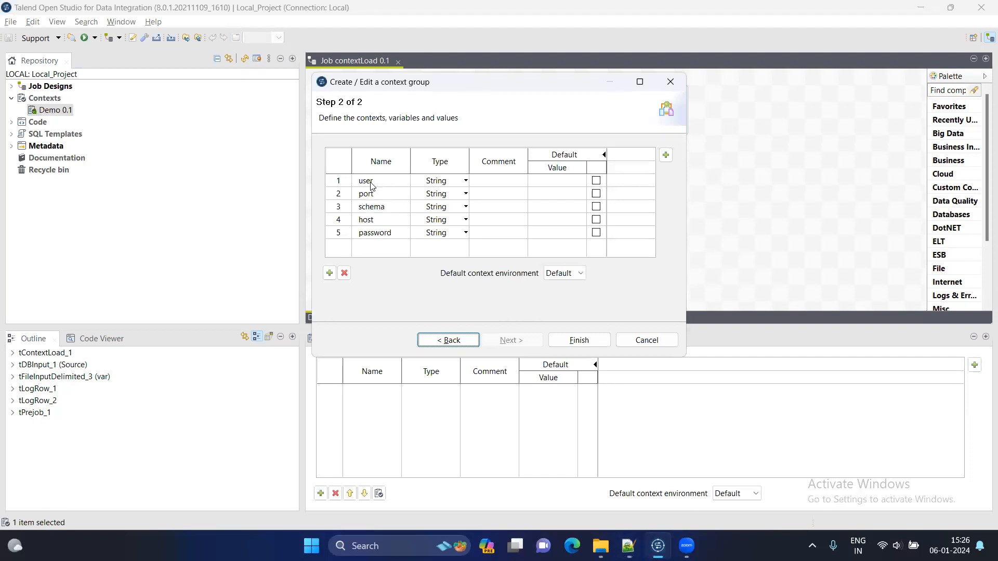
mouse_move(558, 345)
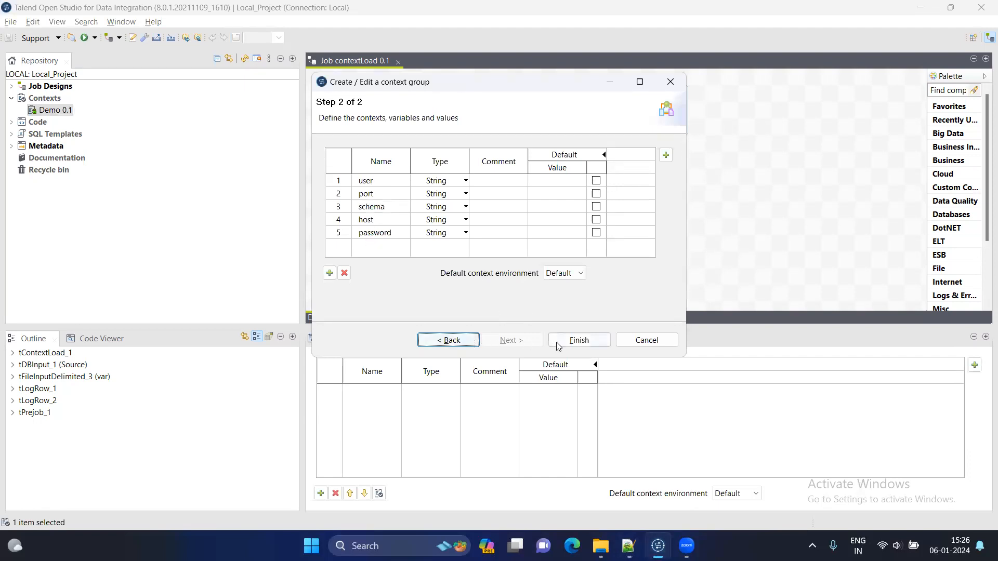
click(578, 340)
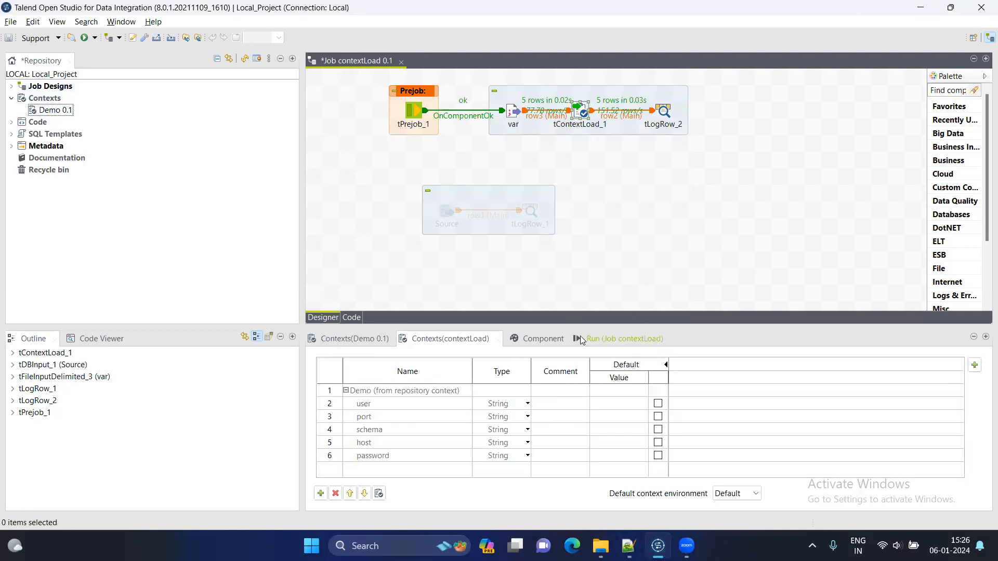
- Clear the previous output and rerun the contextLoad job, now ending with exit code 0
click(613, 338)
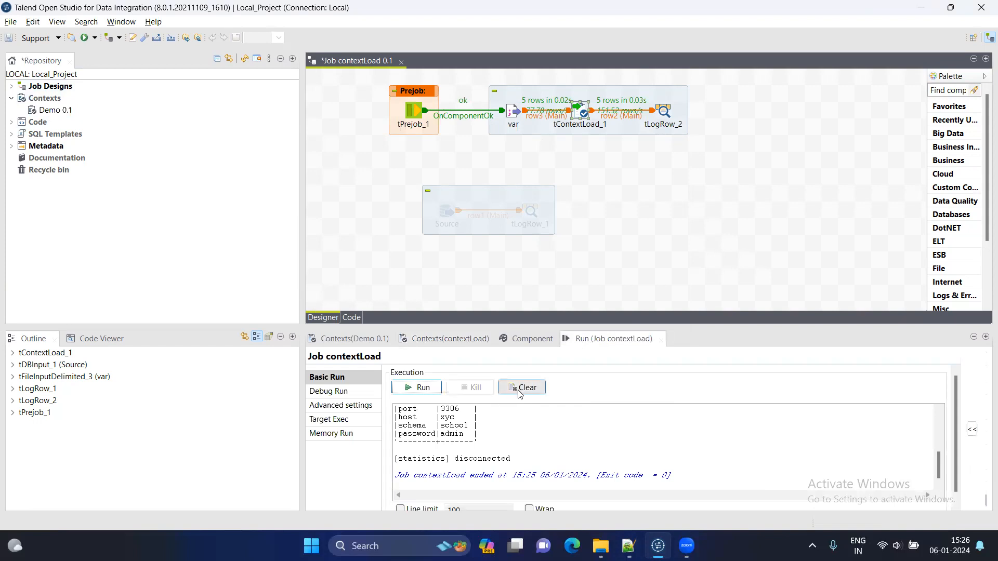
click(521, 387)
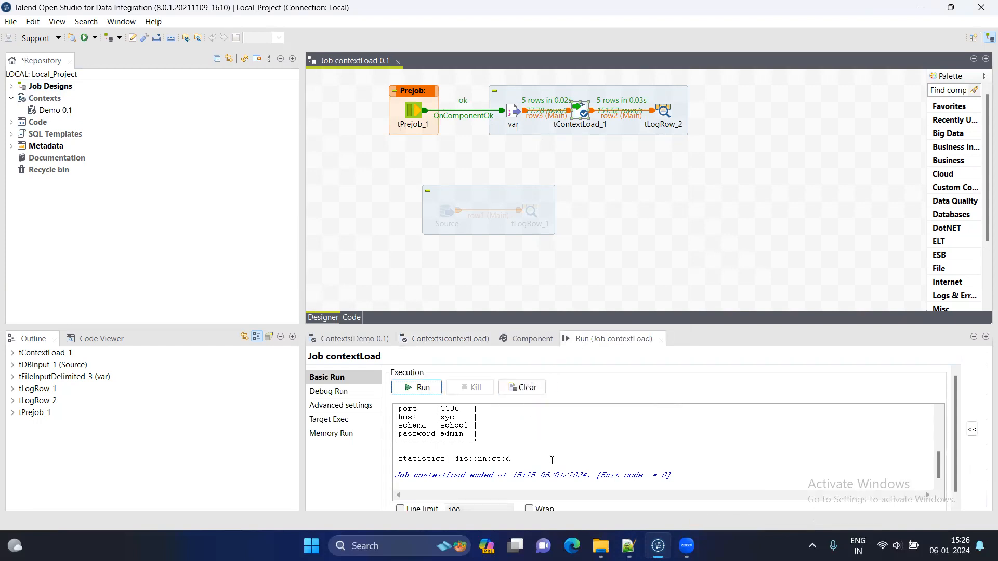
click(415, 387)
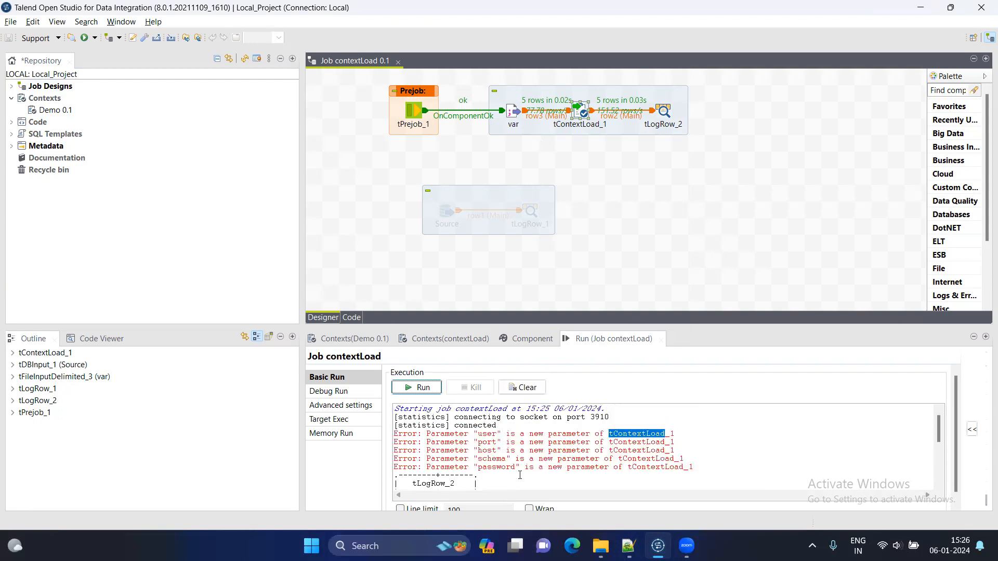
click(416, 387)
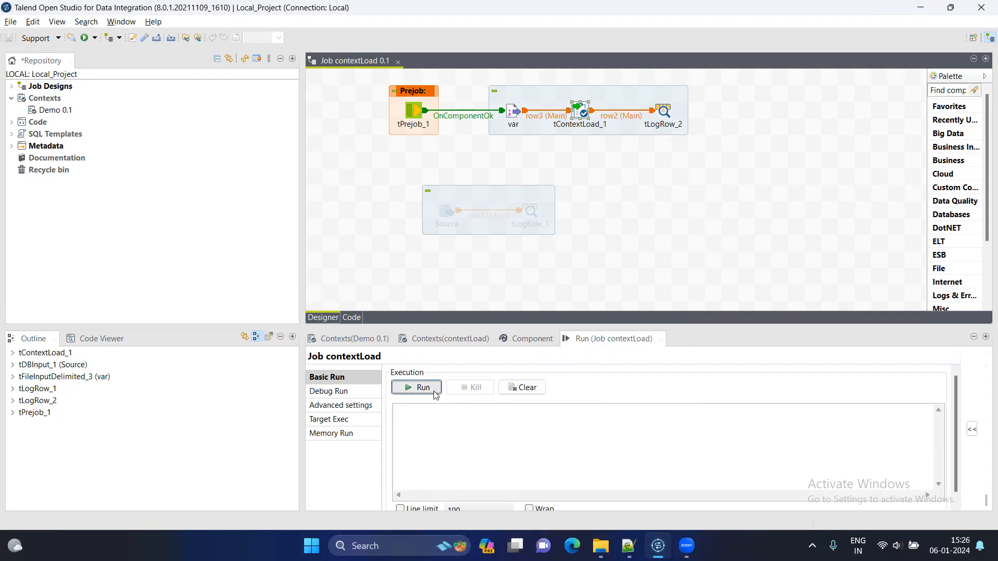
click(422, 387)
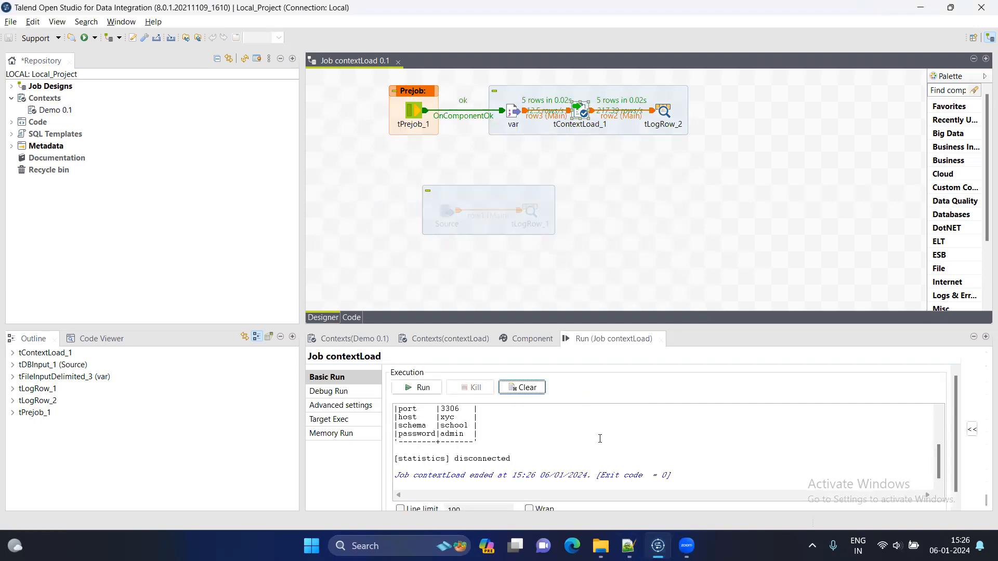
click(417, 387)
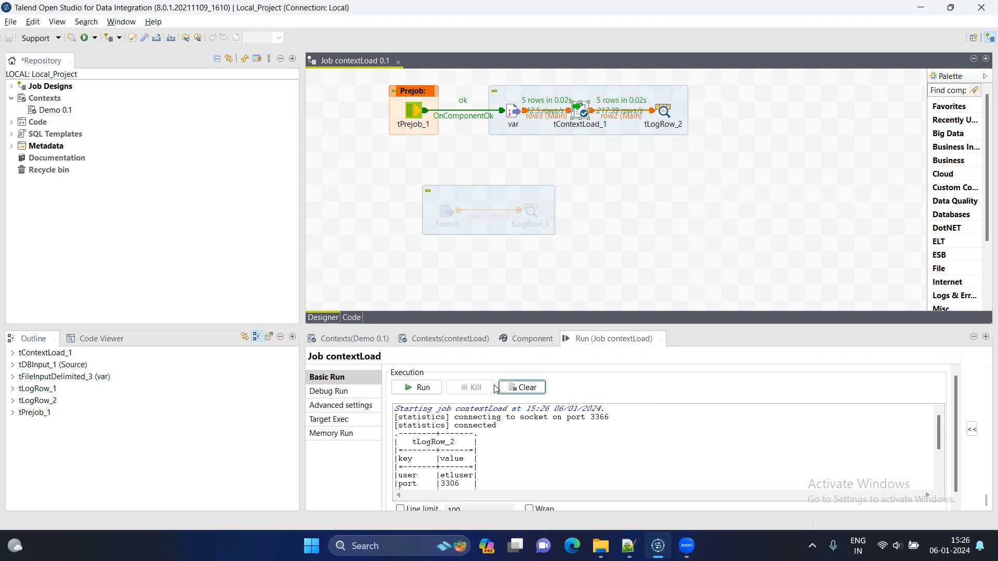
- Compare env_variables.txt with the run log showing user etluser and port 3306
click(628, 546)
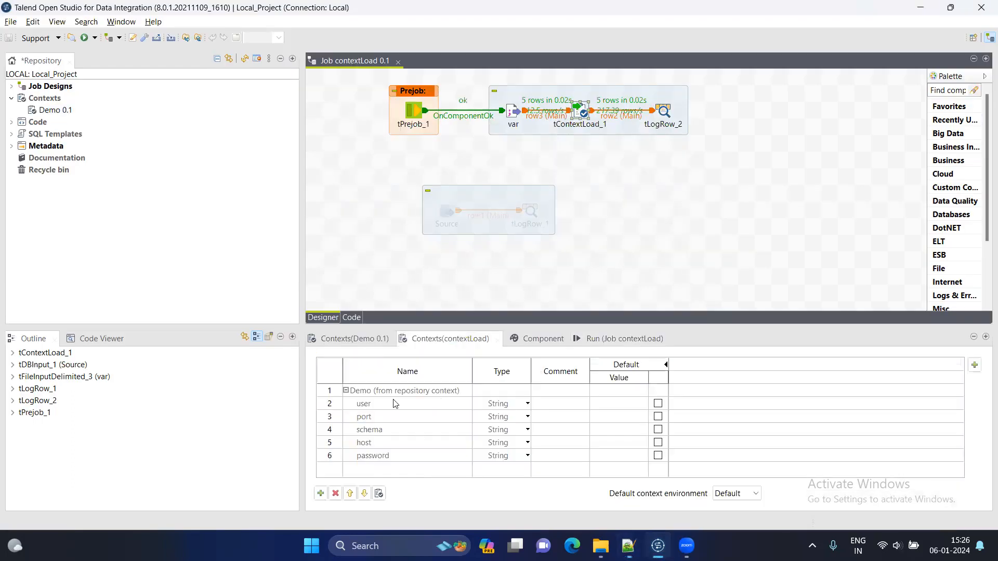
mouse_move(625, 338)
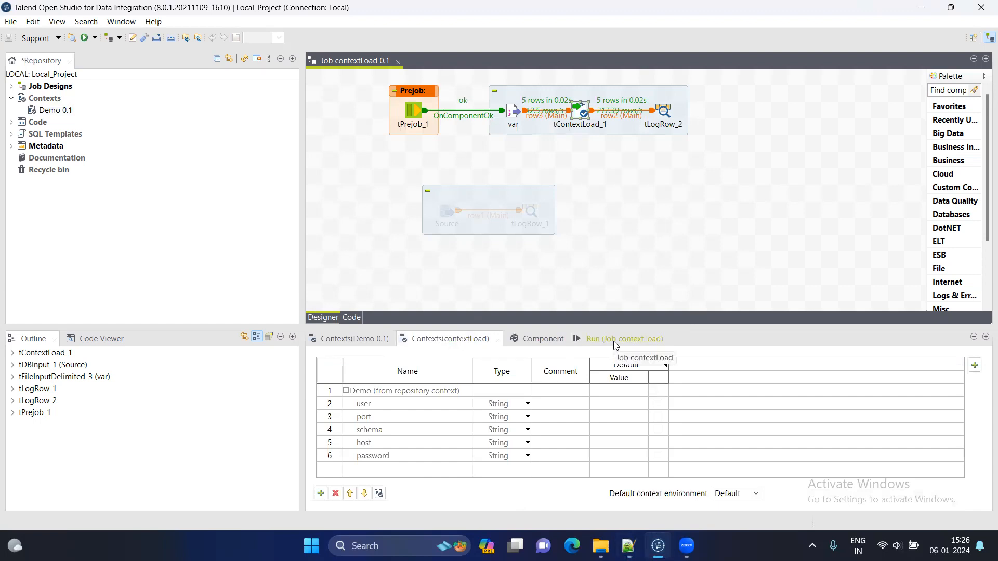
mouse_move(384, 435)
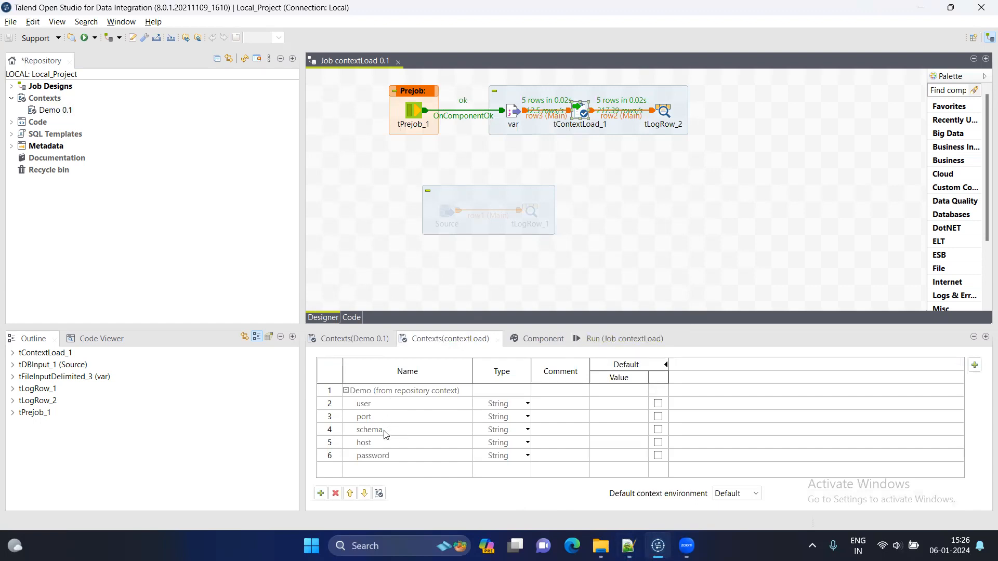
click(615, 338)
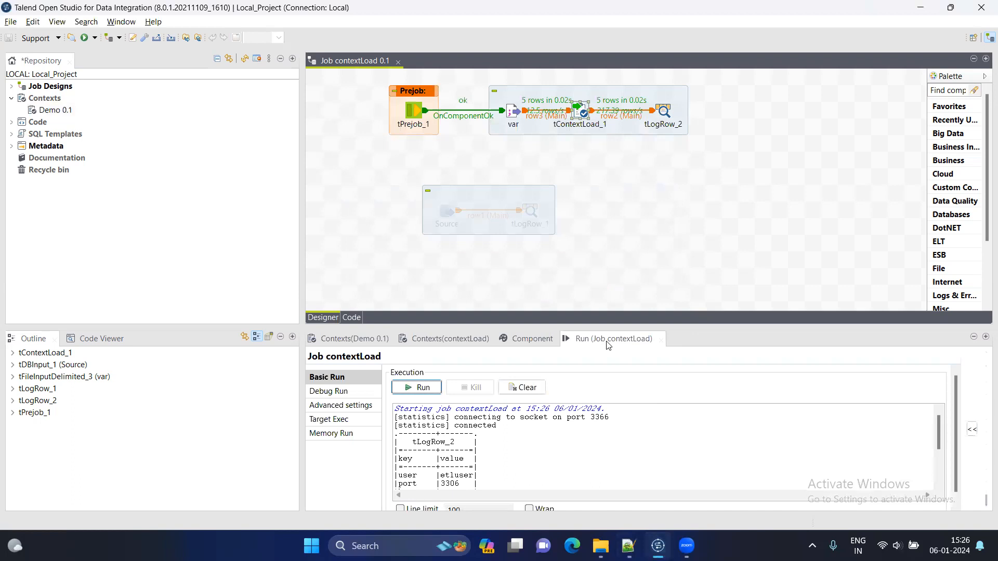
- In env_variables.txt, insert an extra 'e' into the user key on line 1, making it useer
click(627, 546)
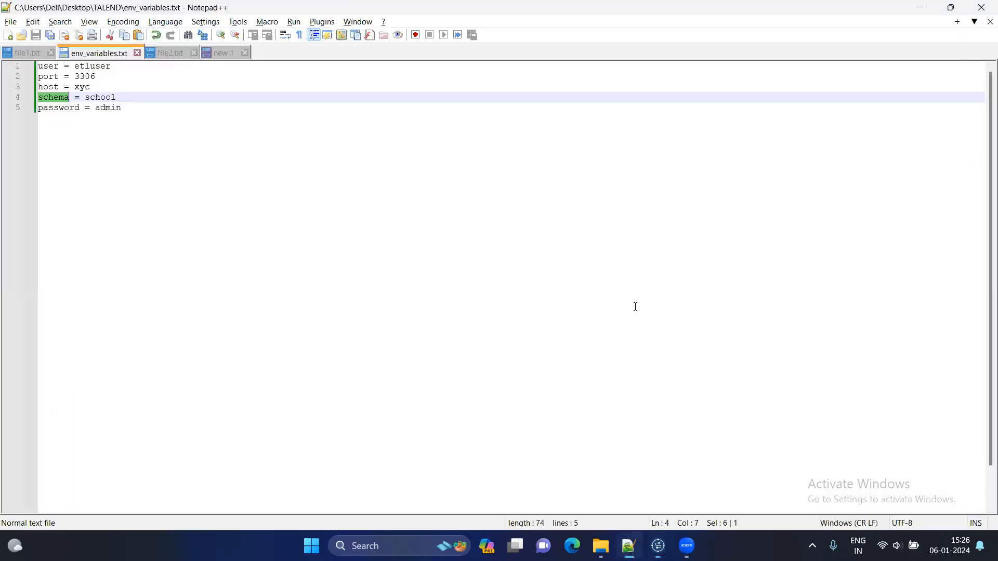
click(57, 66)
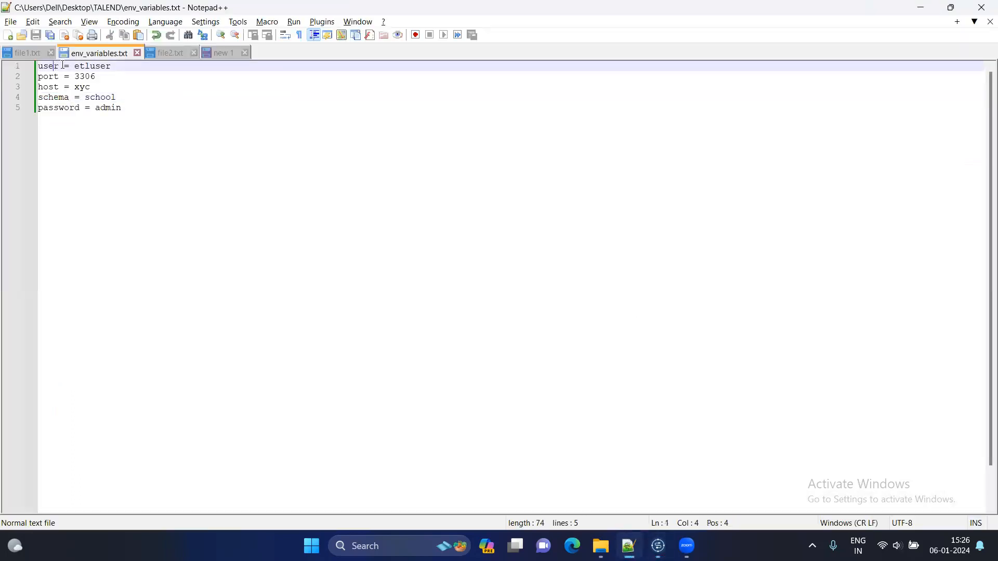
mouse_move(86, 65)
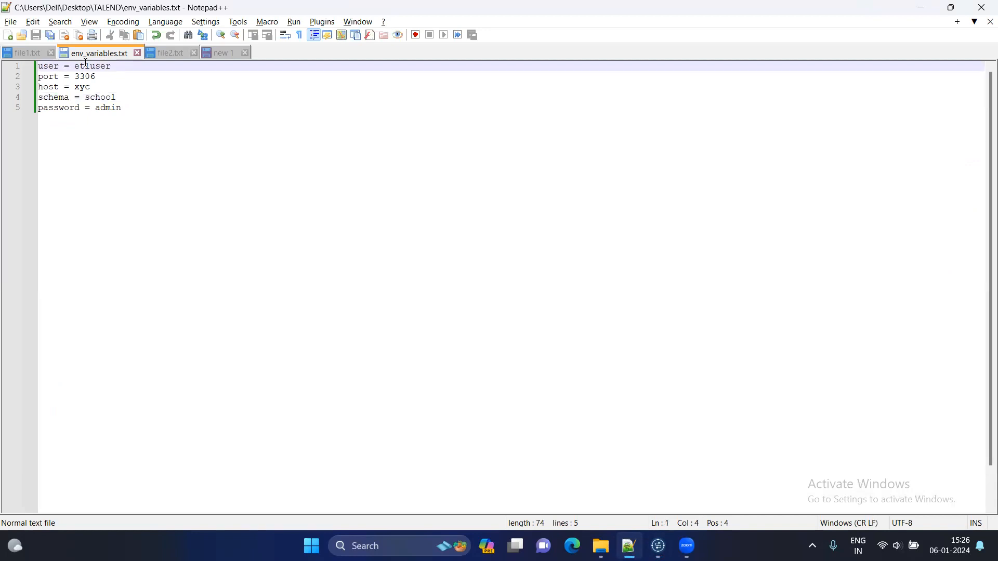
text(e)
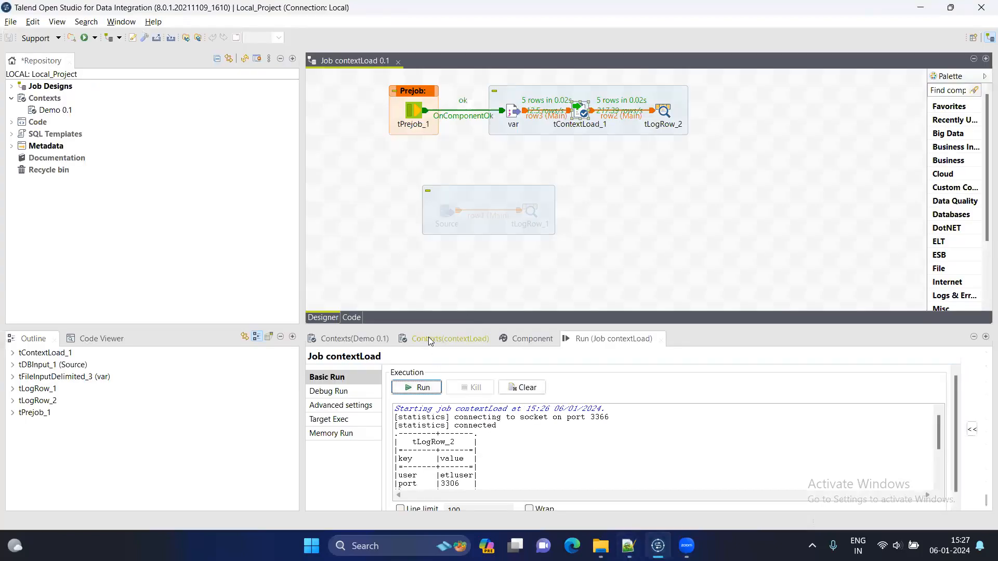
- Rerun the contextLoad job and select the error naming useer as a new tContextLoad_1 parameter
click(450, 338)
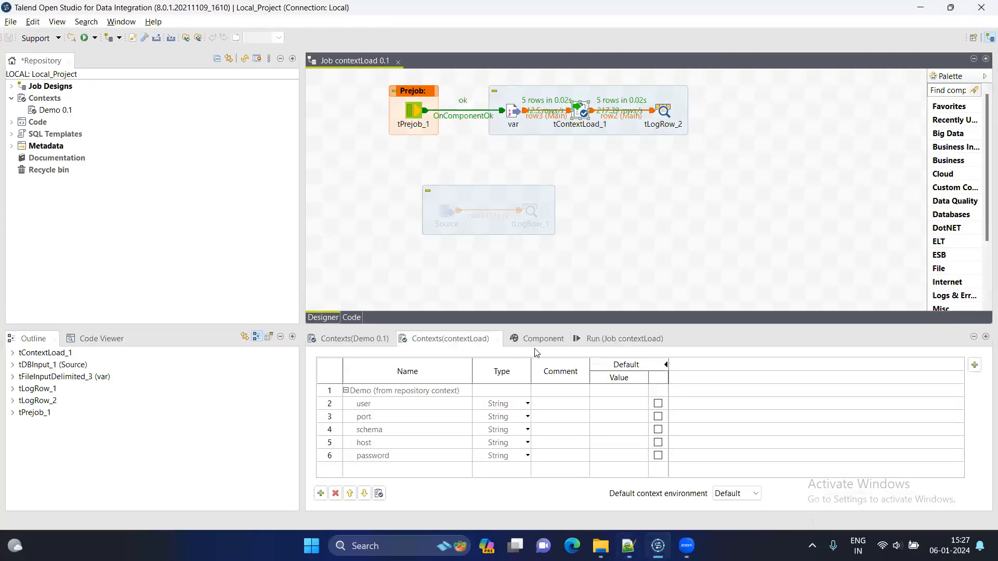
click(624, 338)
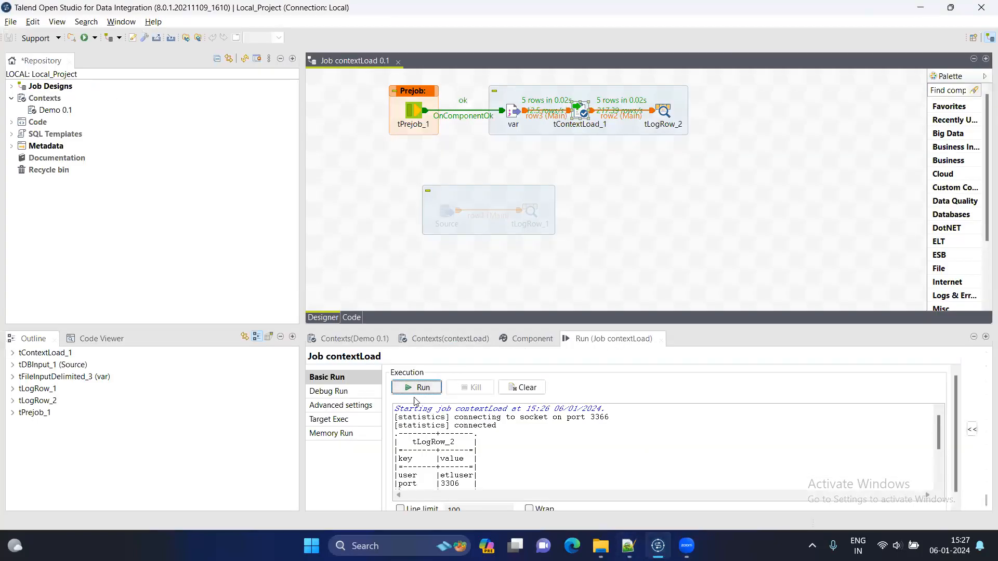
click(416, 386)
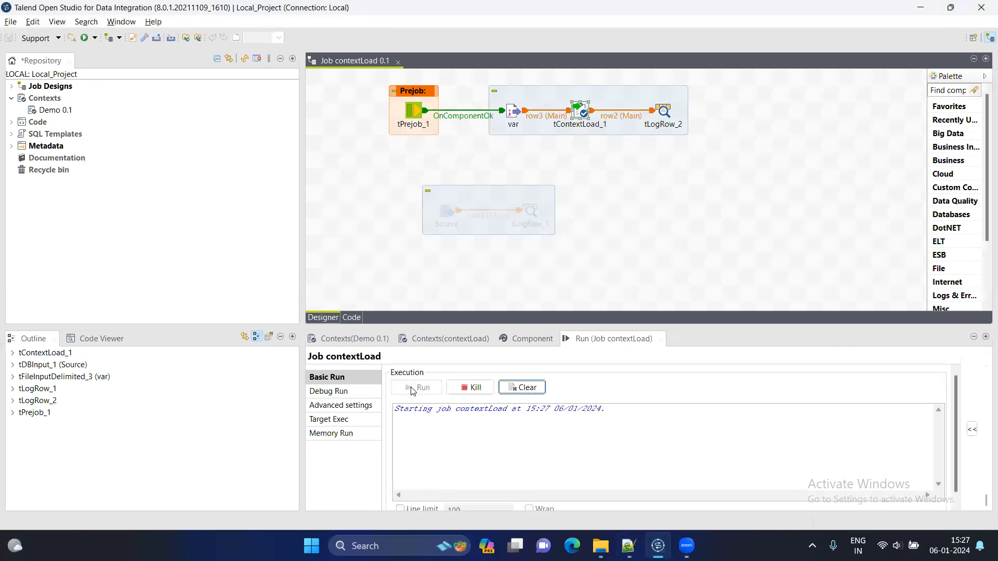
click(423, 387)
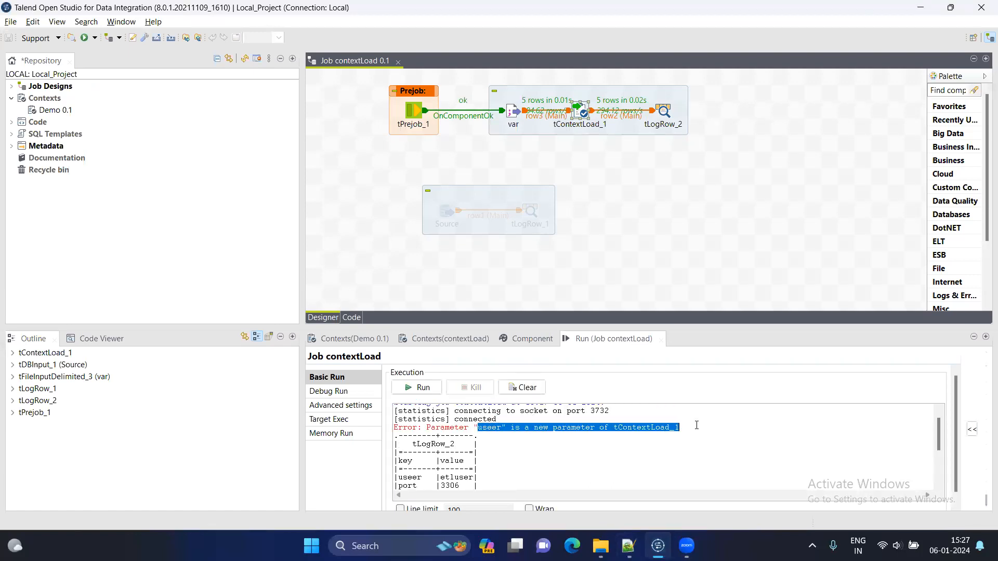
- Restore the user key in env_variables.txt and return to the Talend job
click(628, 546)
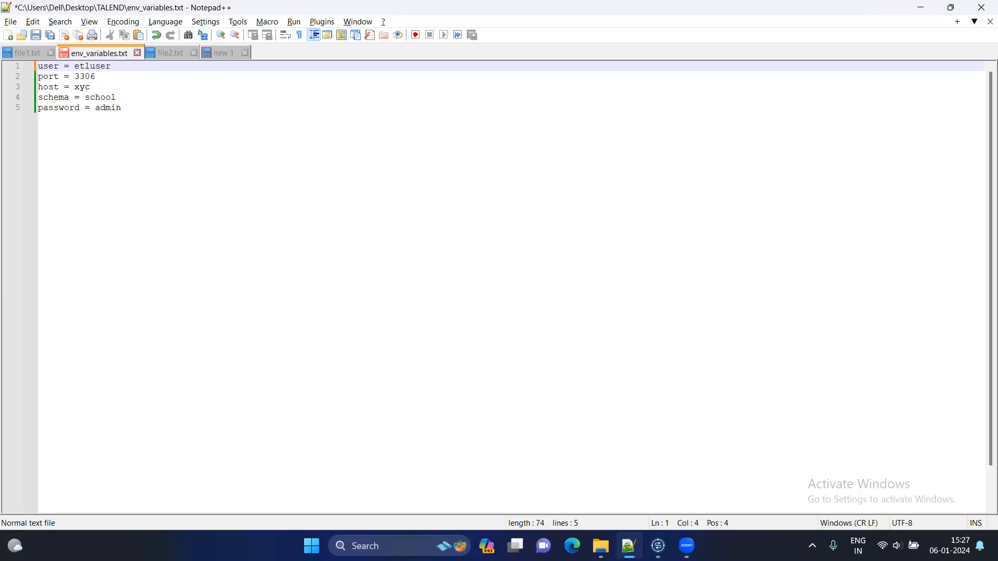
click(658, 546)
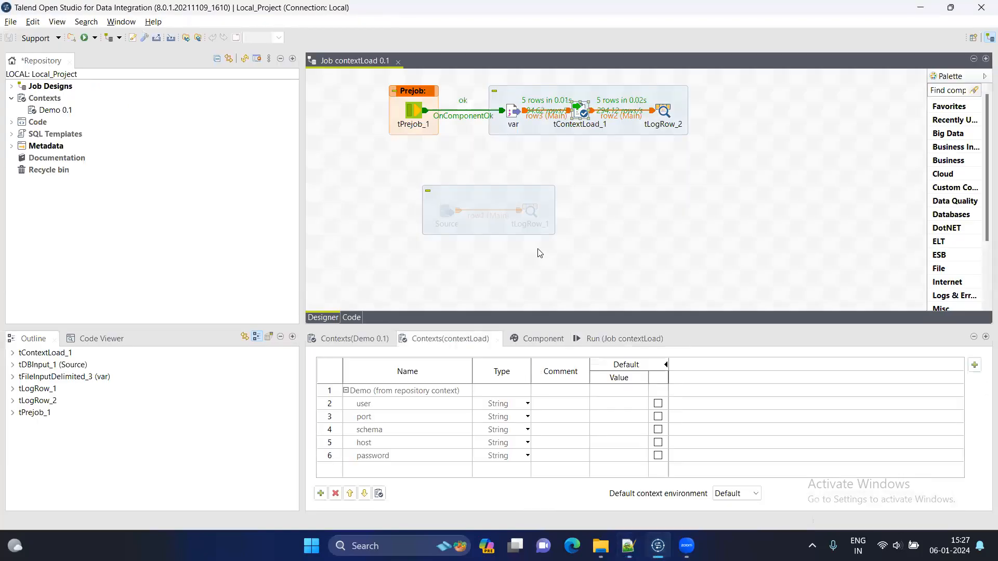
mouse_move(395, 443)
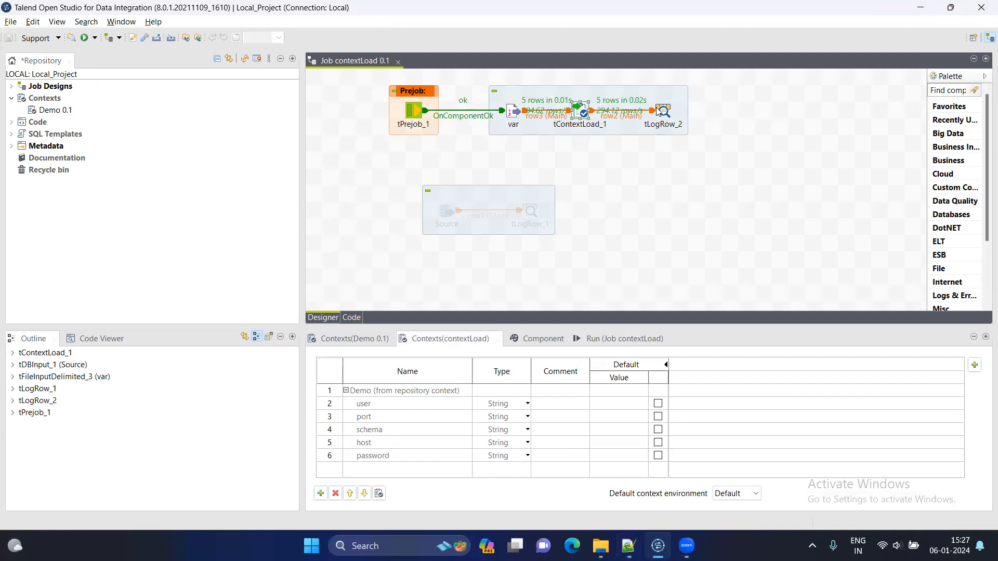
- Select the var component, then return to the Run output still showing the useer error
click(351, 338)
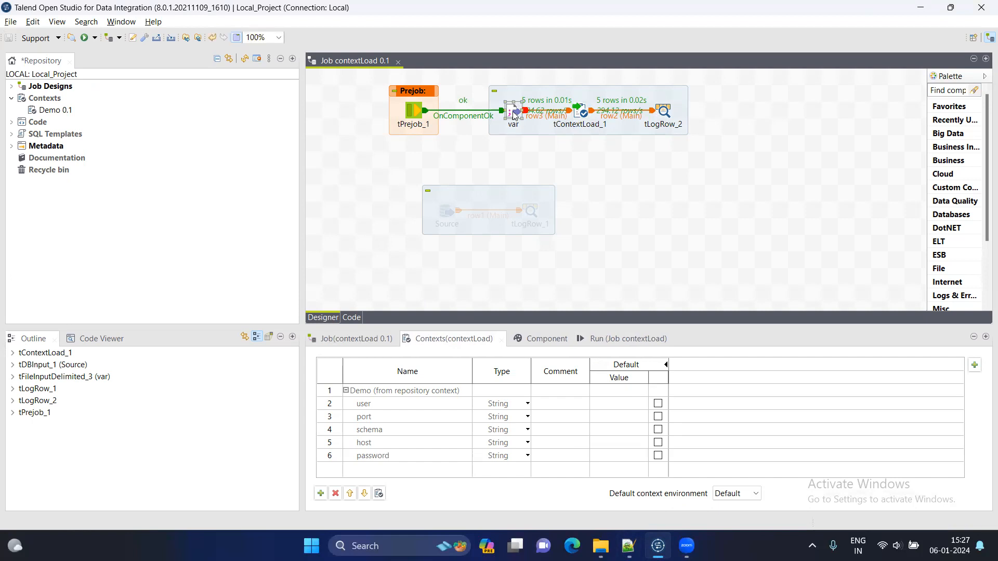
mouse_move(588, 114)
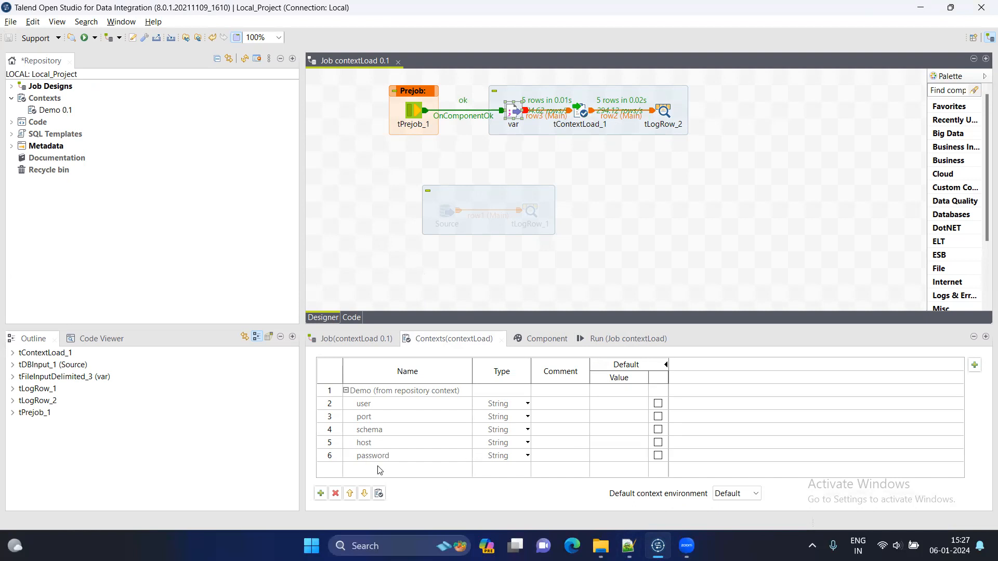
mouse_move(376, 462)
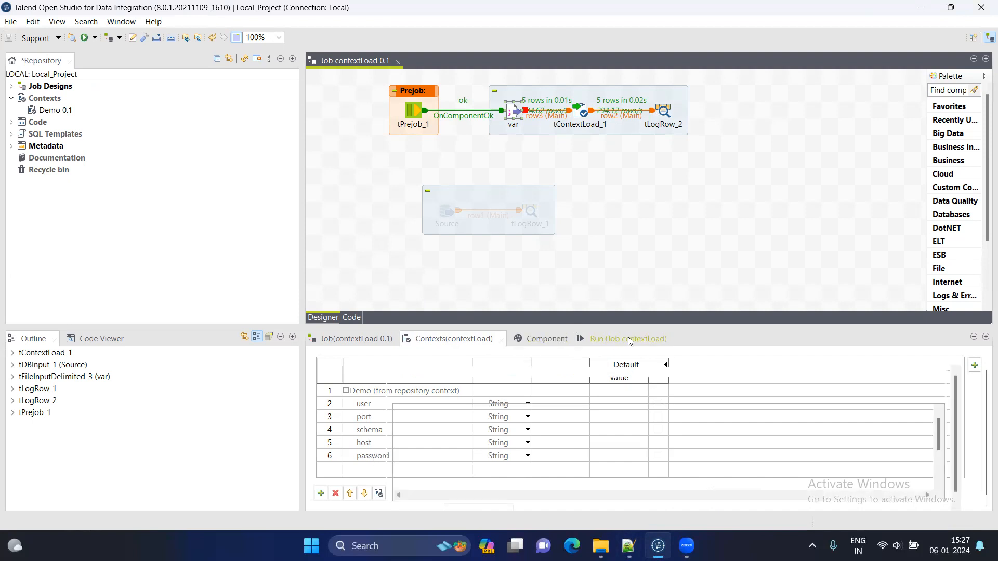
click(628, 338)
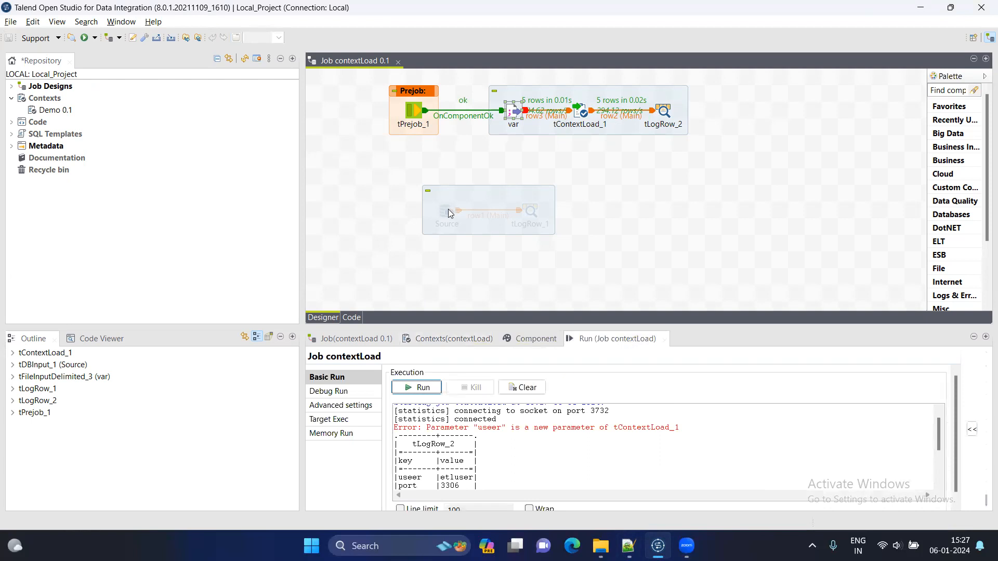
- Activate the Source subjob and set its Host to context.host
click(446, 211)
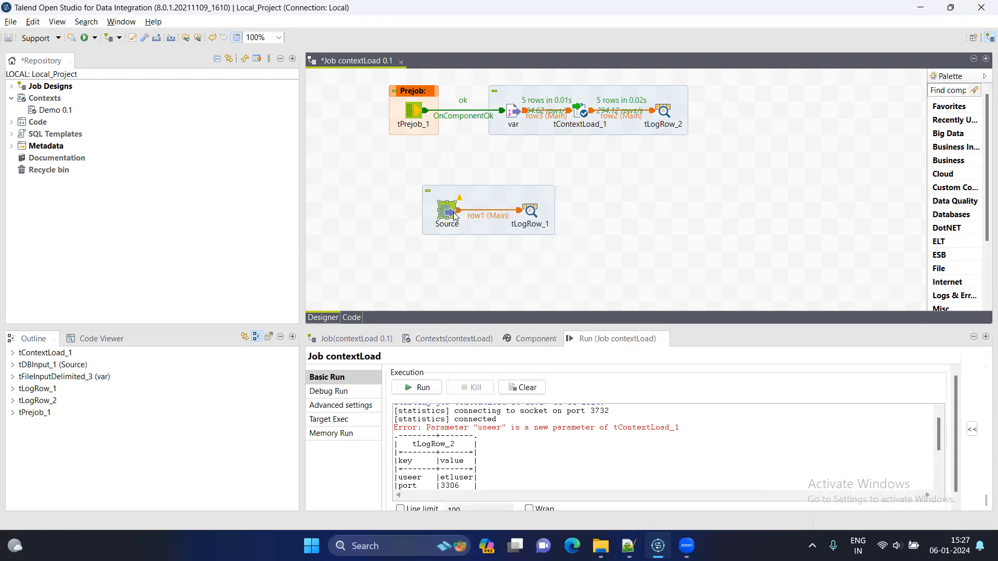
click(446, 210)
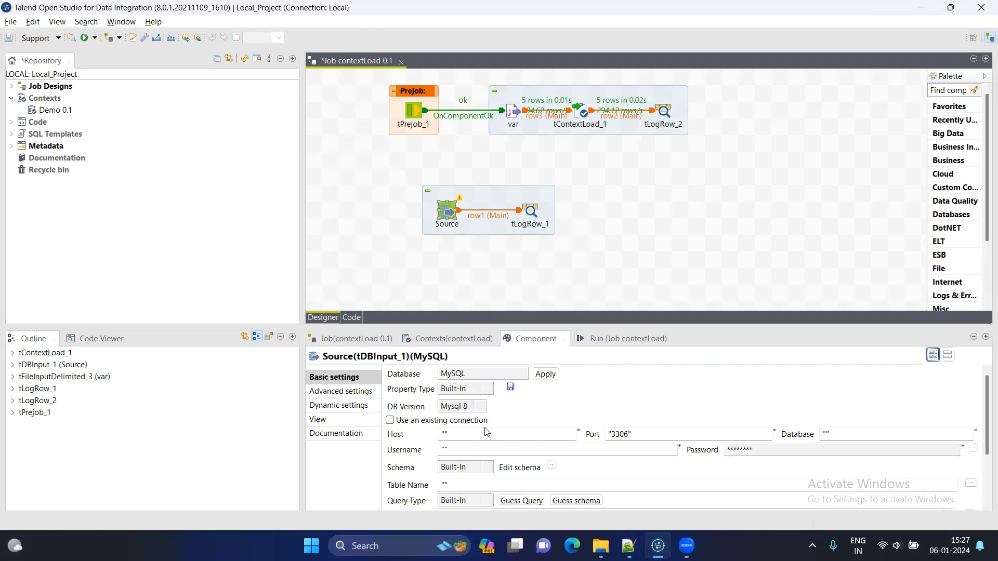
click(503, 434)
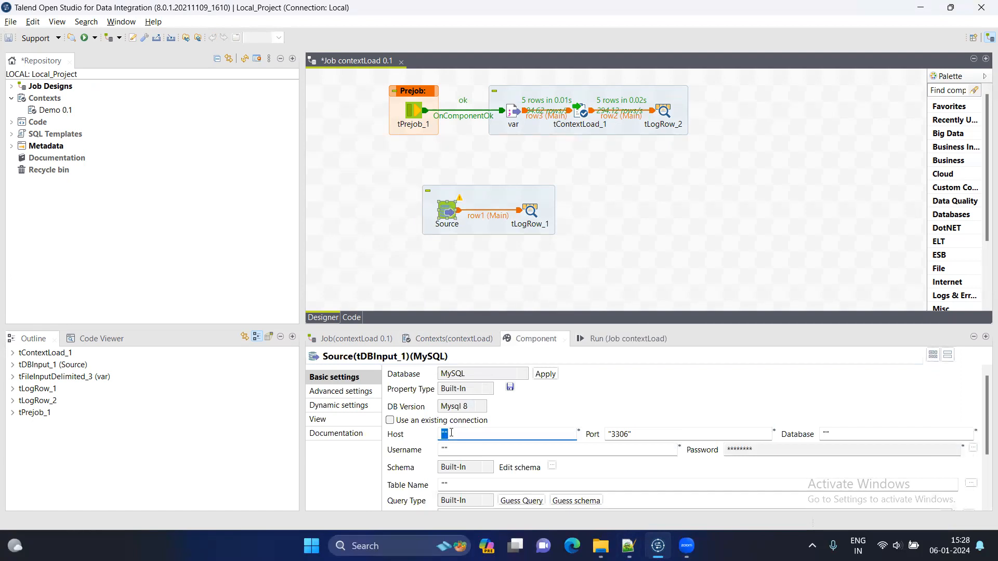
text(context.)
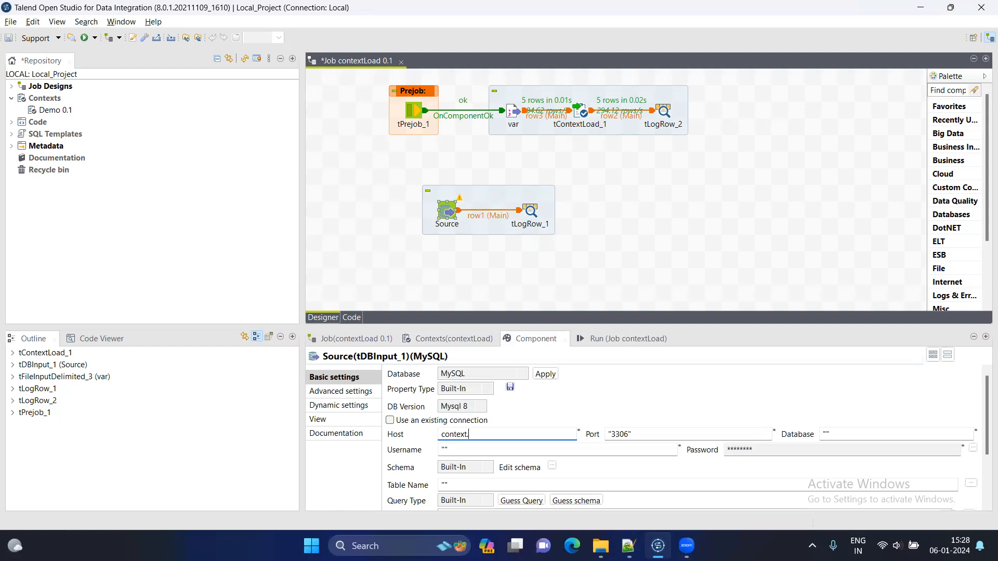
text(host)
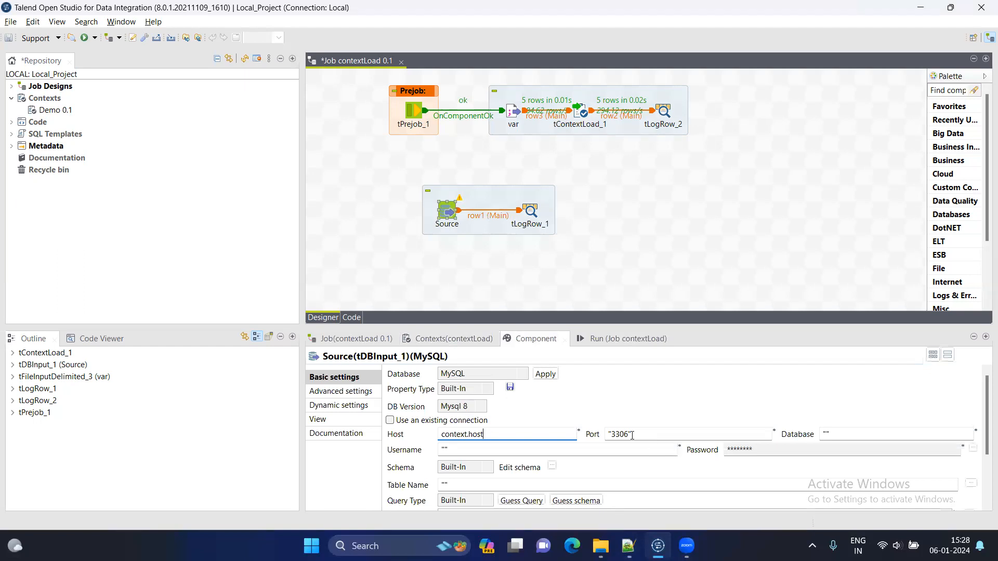
- Set Port to context.port, Database to context.schema and Username to context.user
triple_click(620, 434)
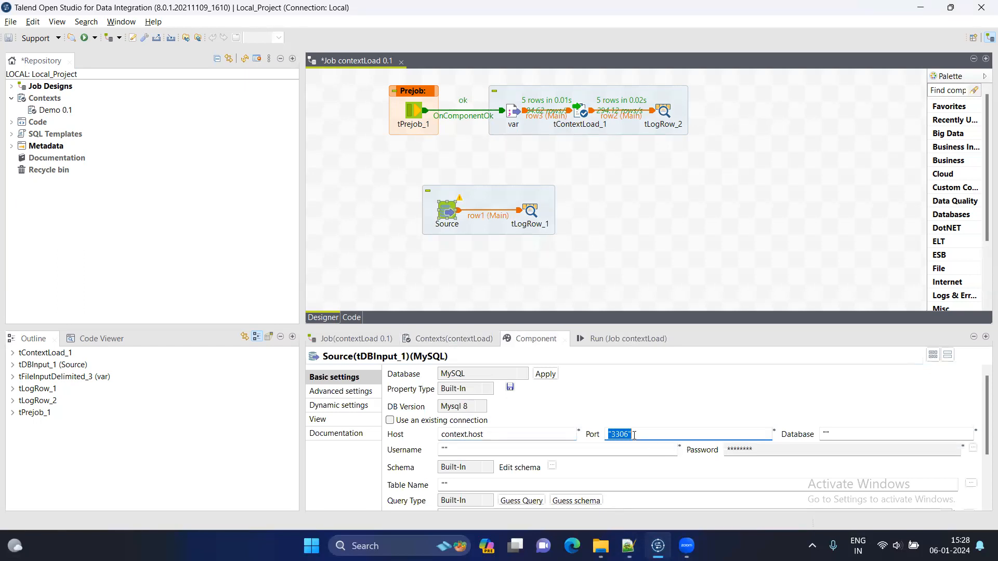
text(context.)
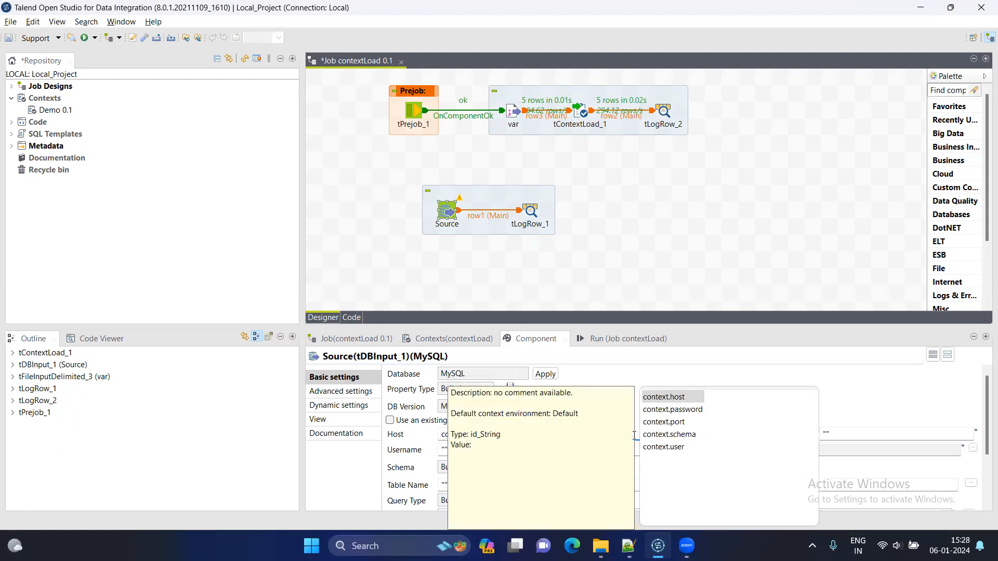
click(663, 422)
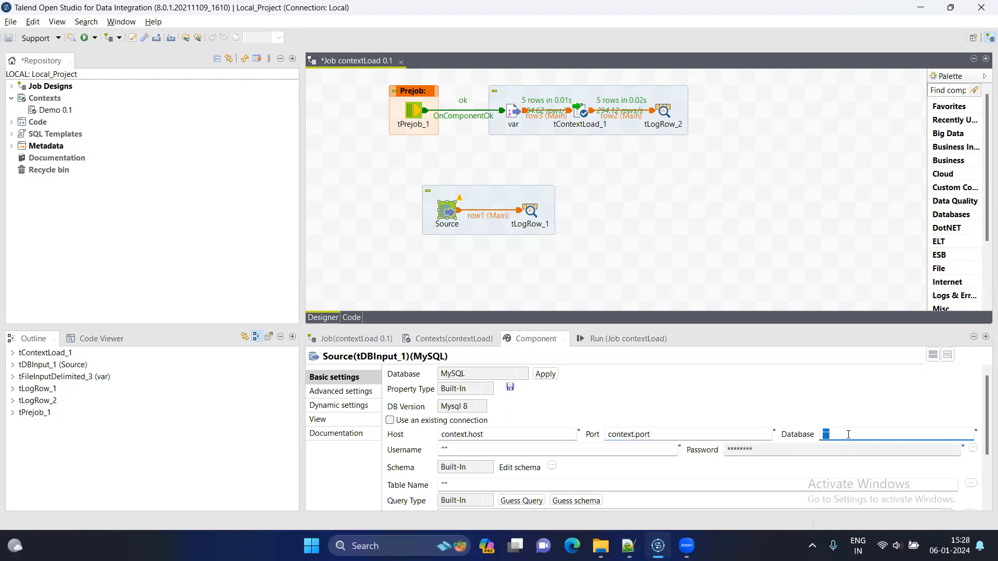
text(context.schema)
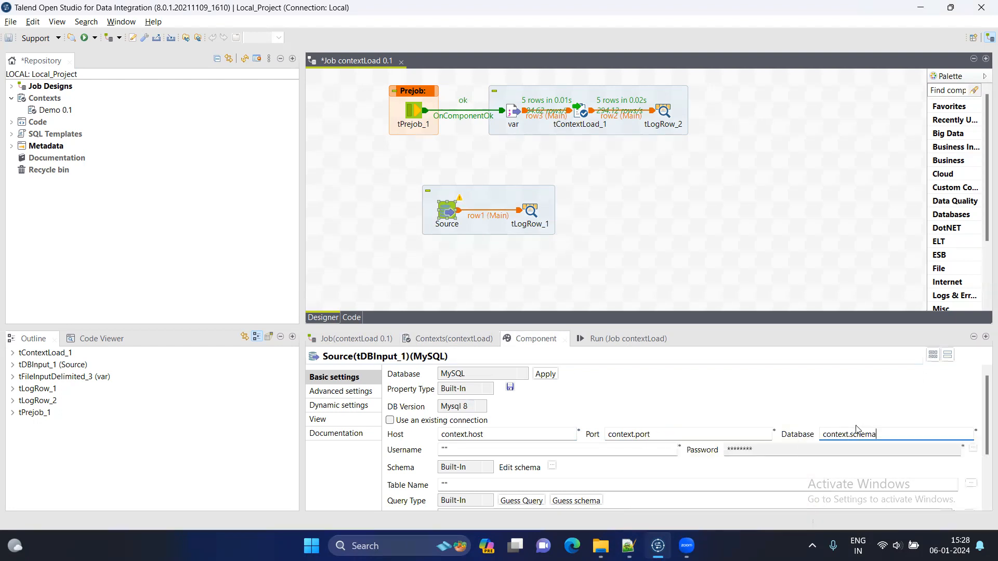
mouse_move(797, 442)
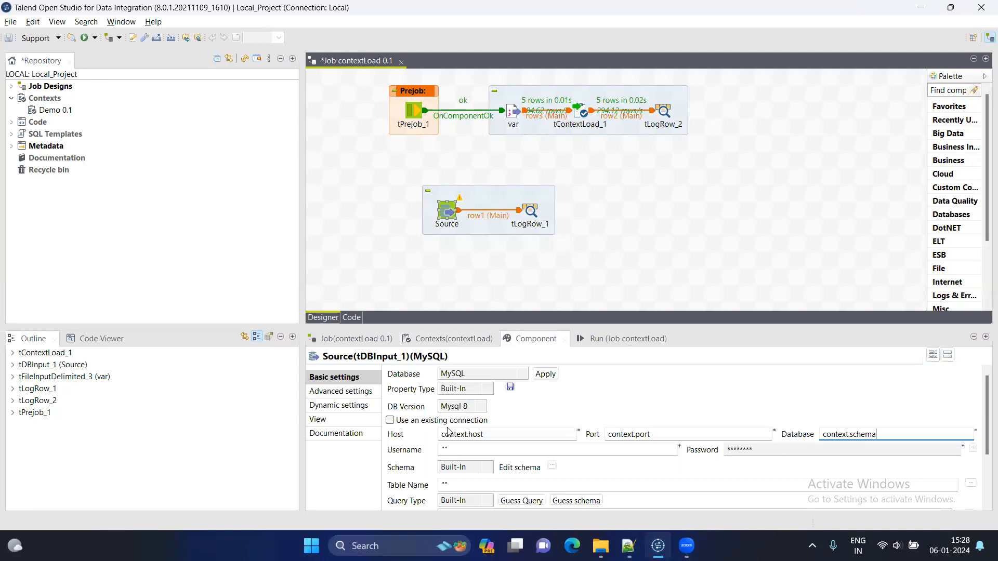
text(contex)
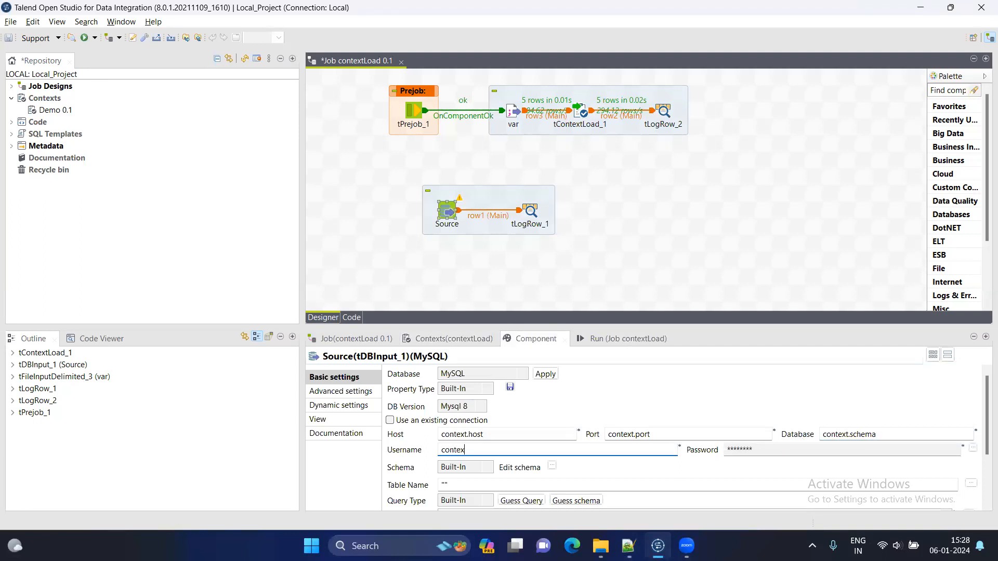
text(user)
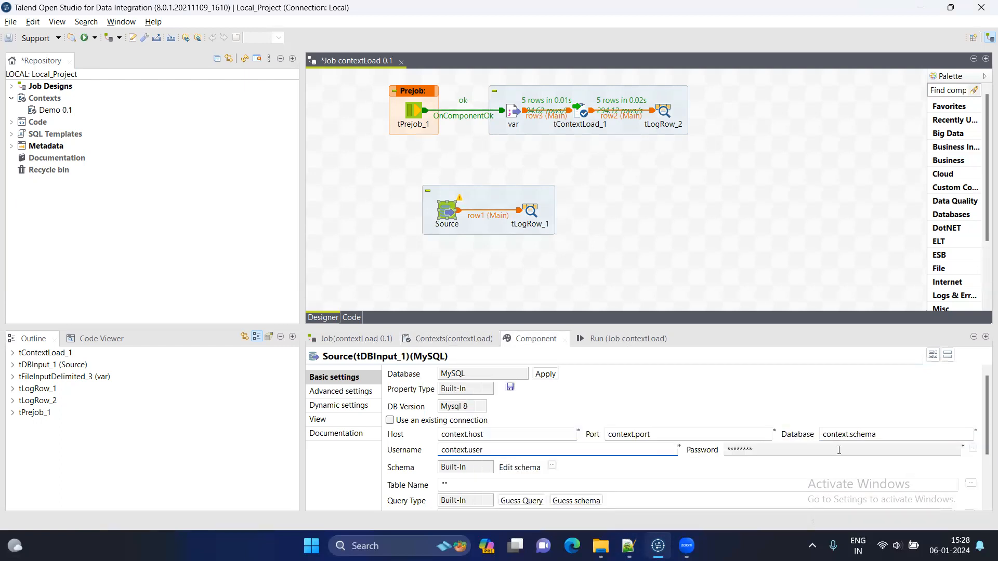
- Set the Source password to context.password via the new-password dialog
click(970, 450)
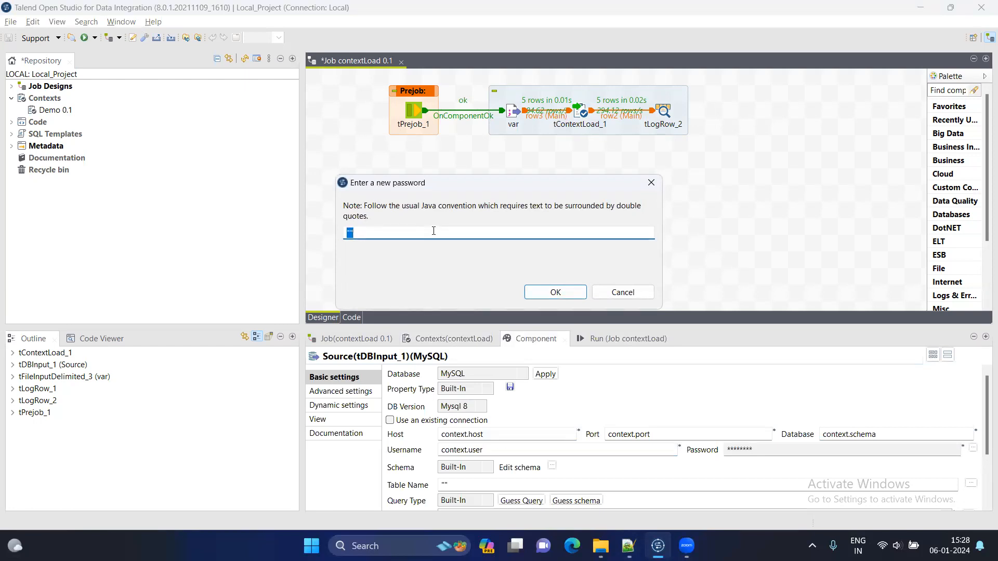
text(co)
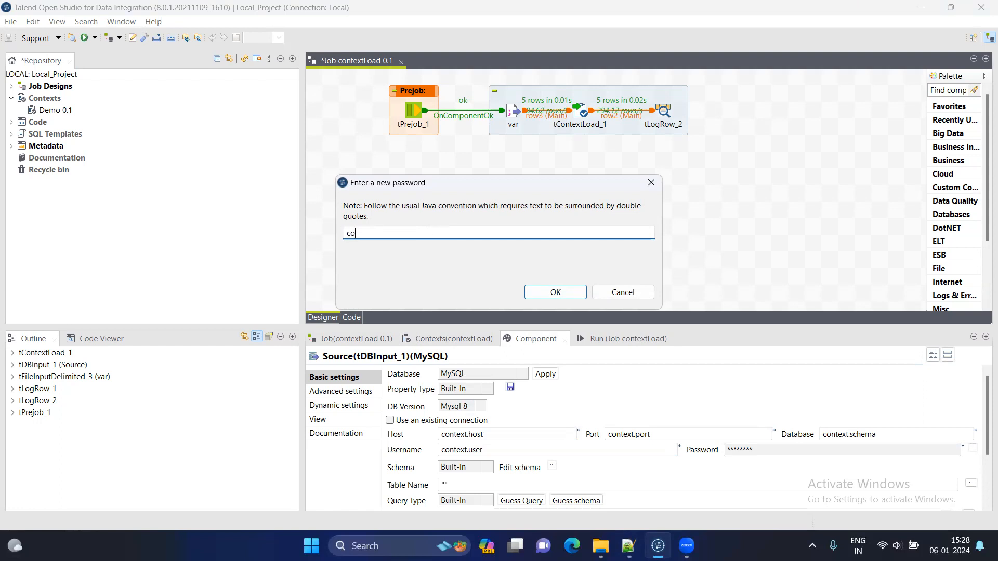
text(ntext.)
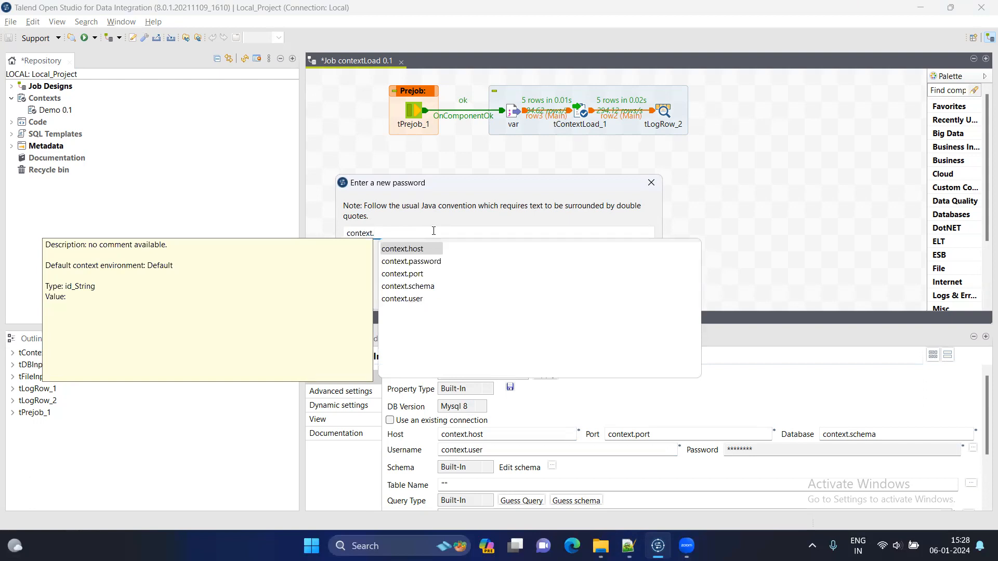
click(412, 261)
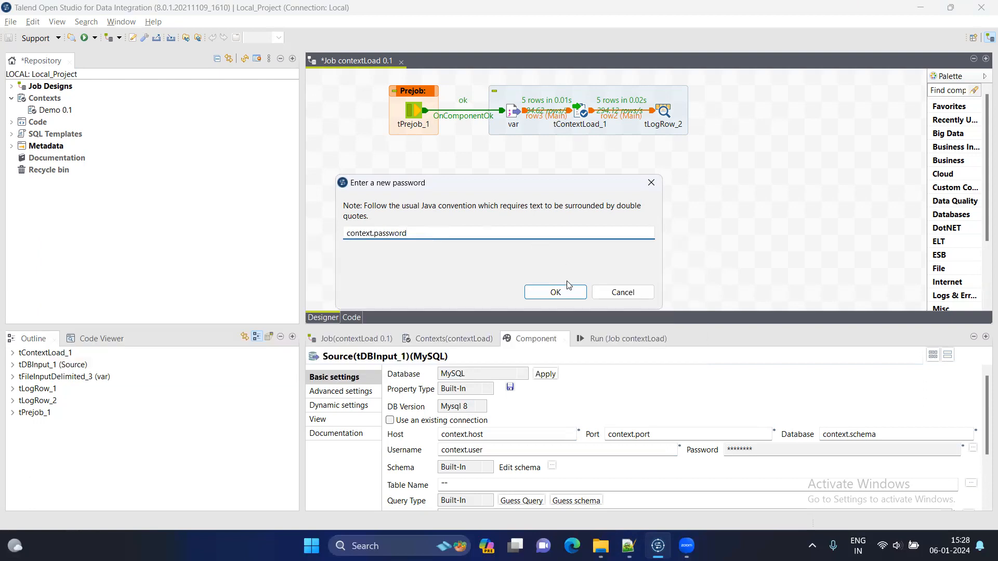
click(554, 293)
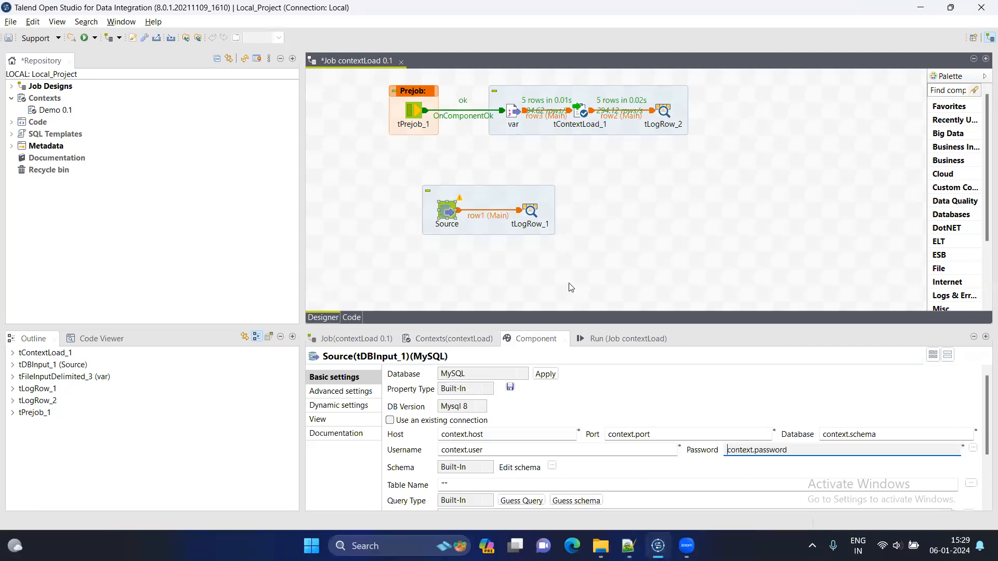
mouse_move(668, 329)
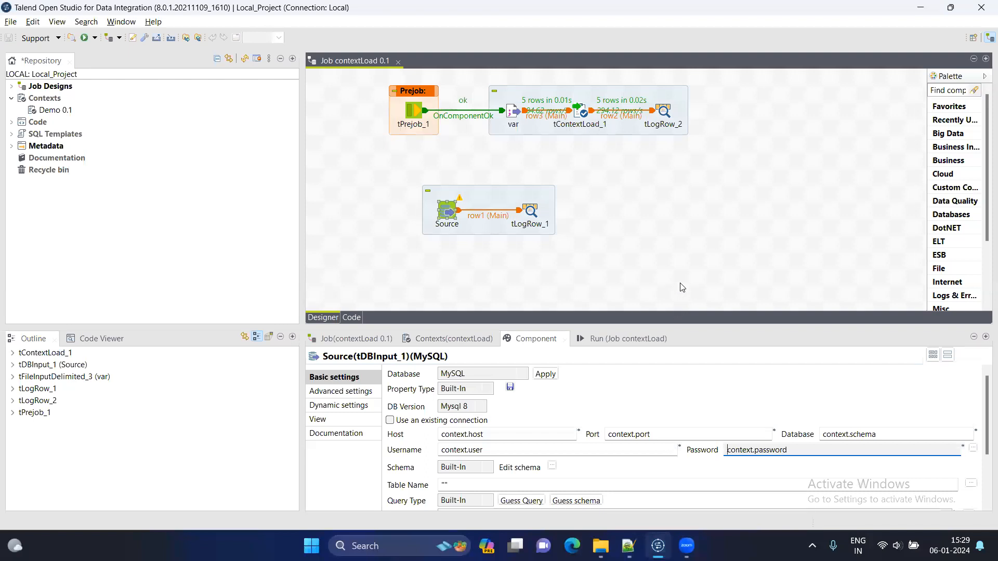
mouse_move(431, 474)
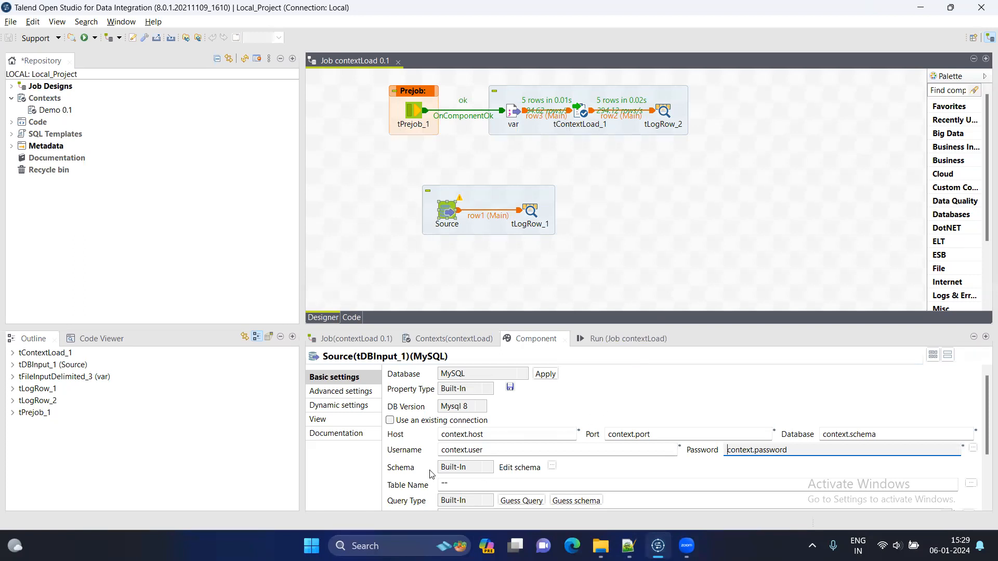
mouse_move(823, 447)
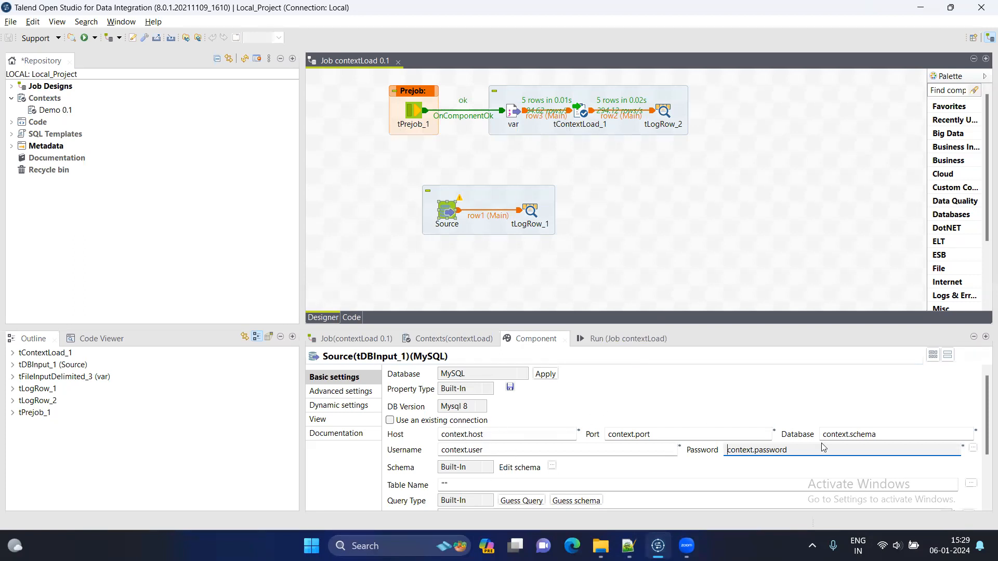
mouse_move(657, 214)
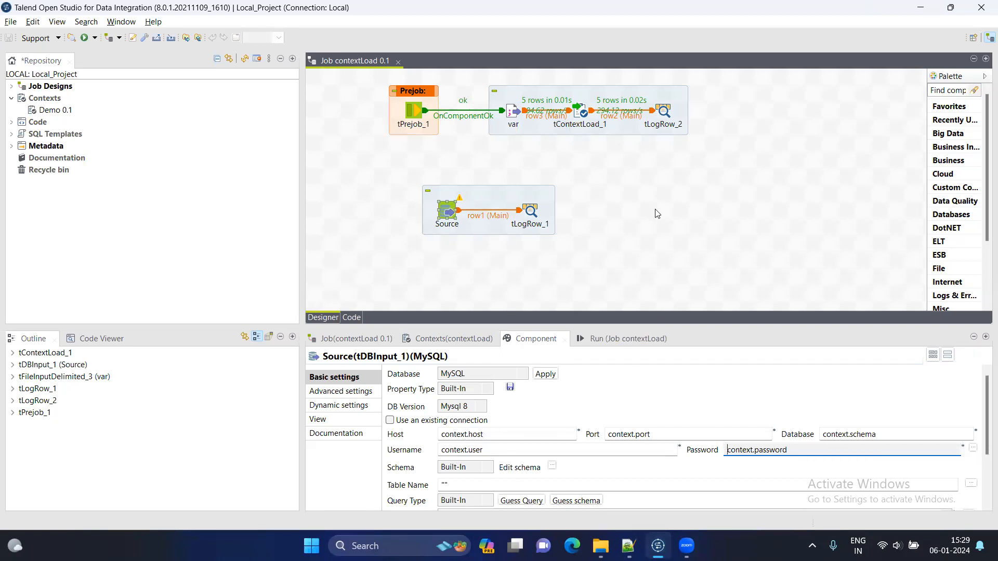
mouse_move(554, 228)
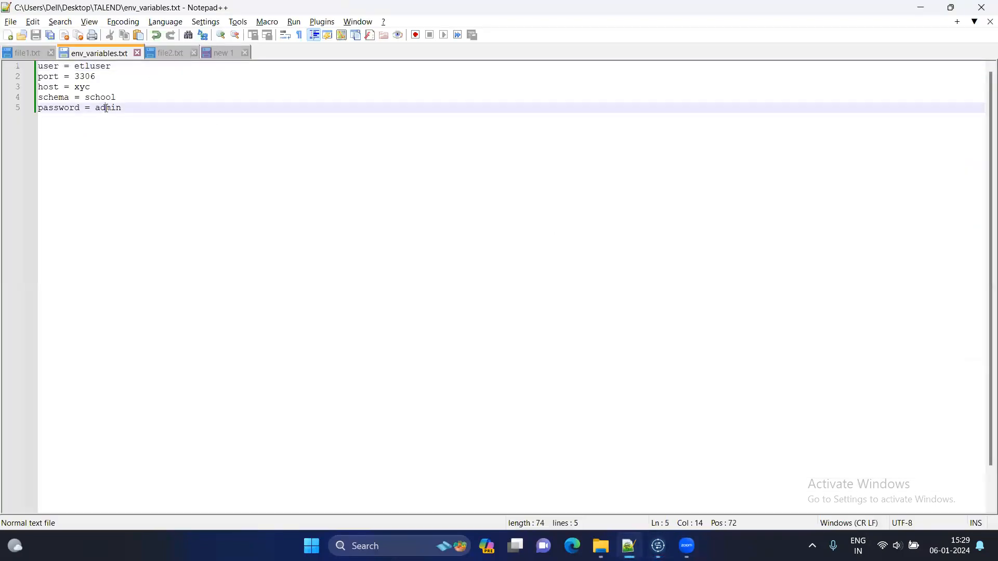
- Replace the schema value school with emp in env_variables.txt and save the file
double_click(99, 97)
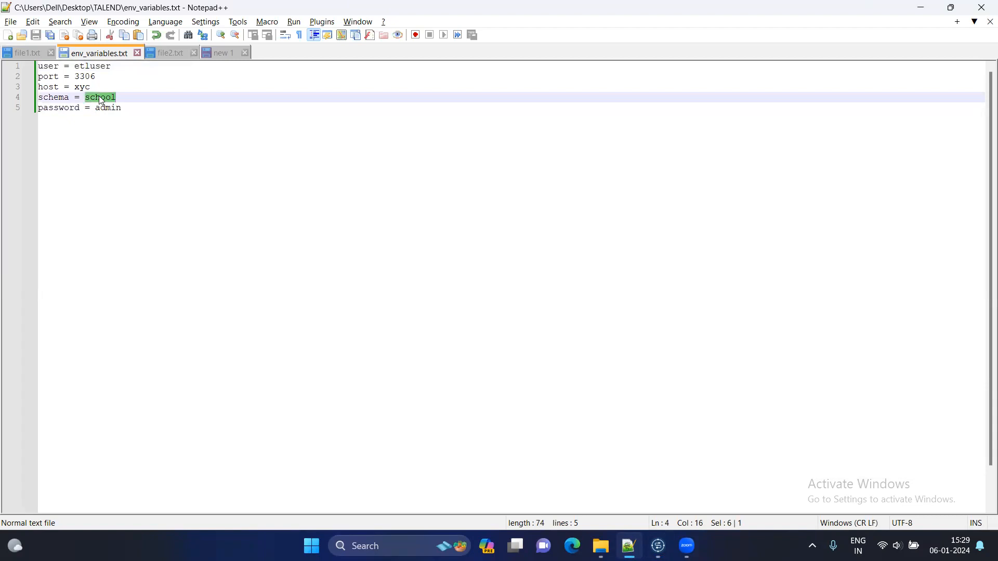
text(emp)
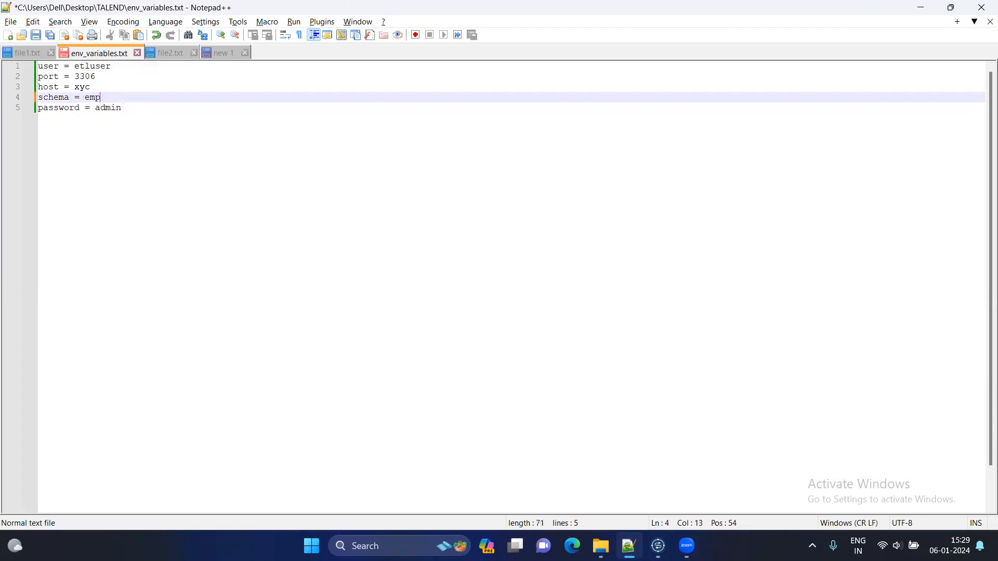
key(ctrl+s)
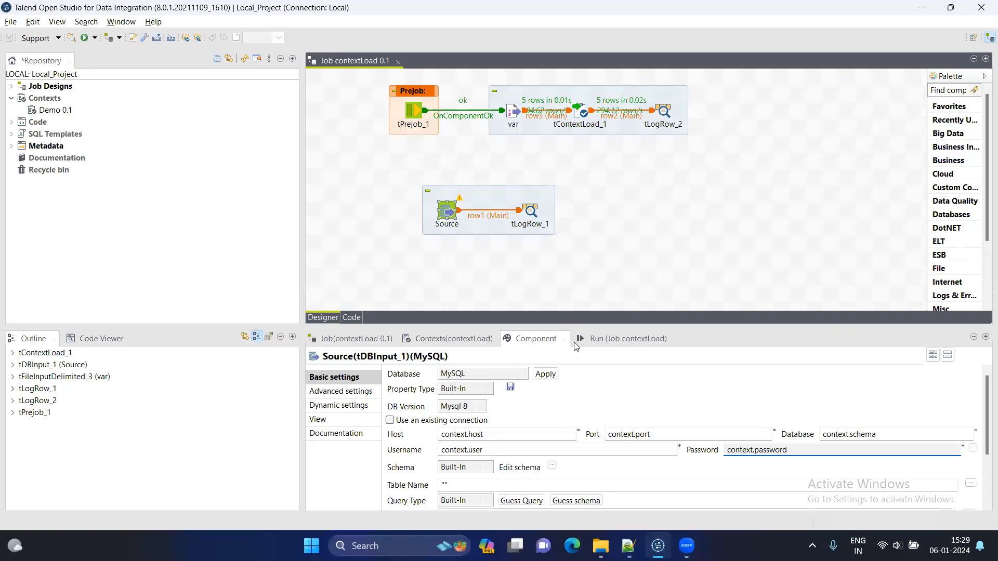
- Review the Run and Contexts tabs and env_variables.txt, then select the var file input
click(615, 337)
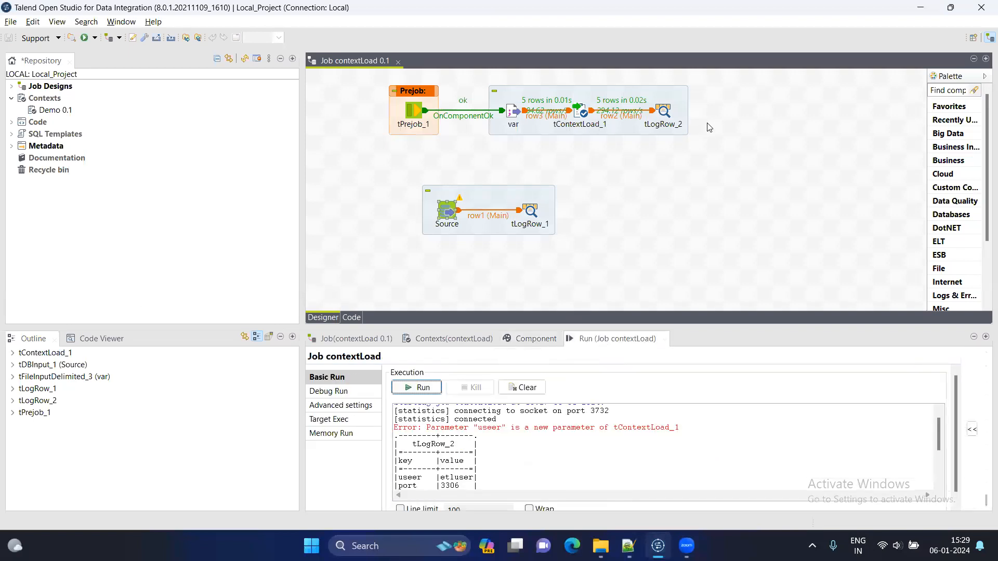
mouse_move(662, 214)
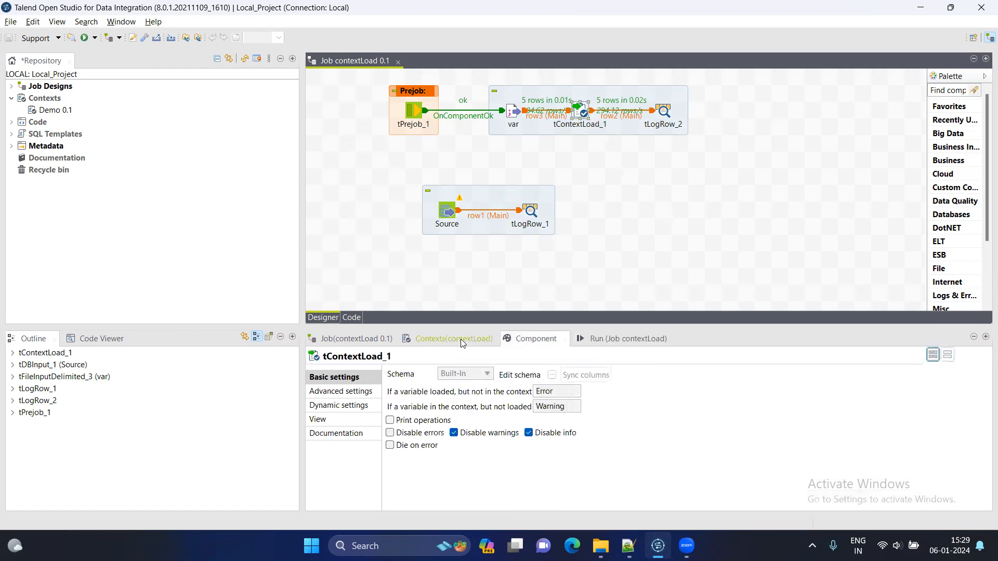
click(454, 338)
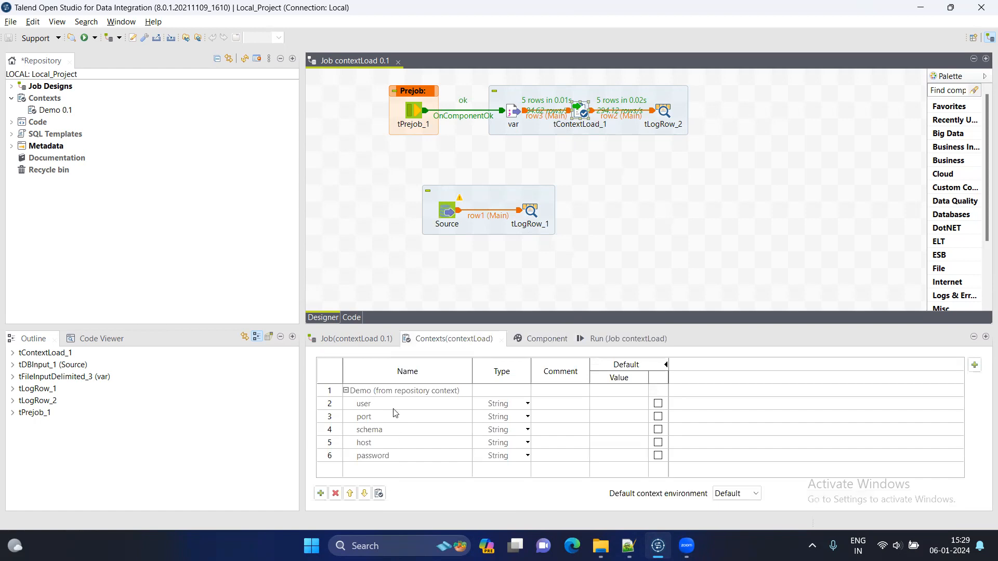
click(627, 545)
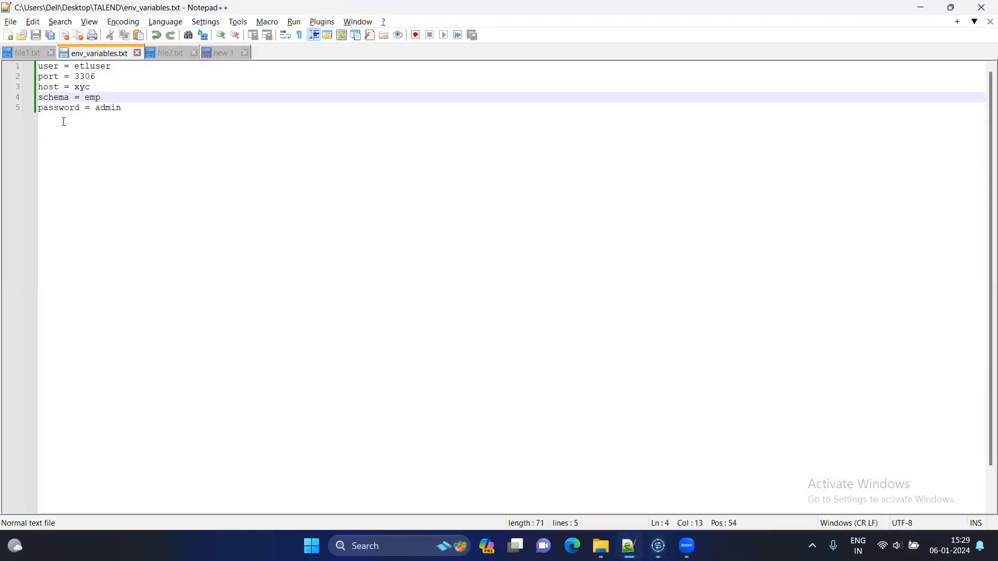
click(68, 65)
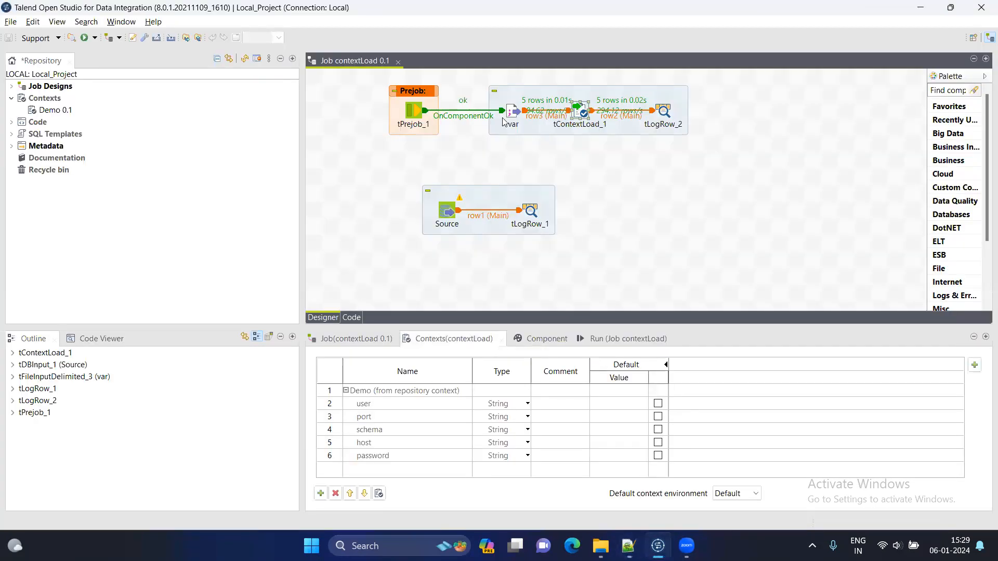
click(512, 111)
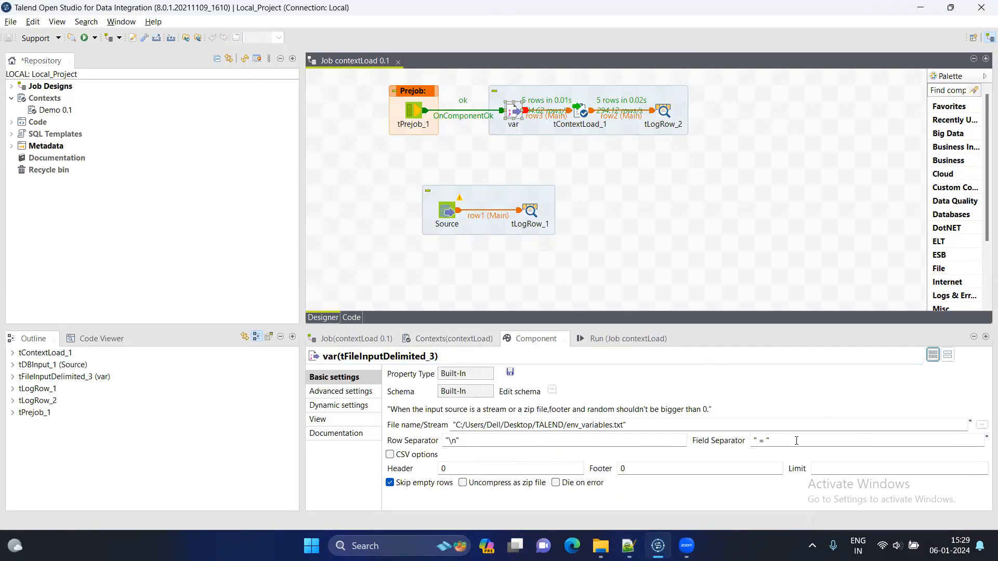
- Adjust the var file's field separator and rerun the job to load schema emp
click(767, 441)
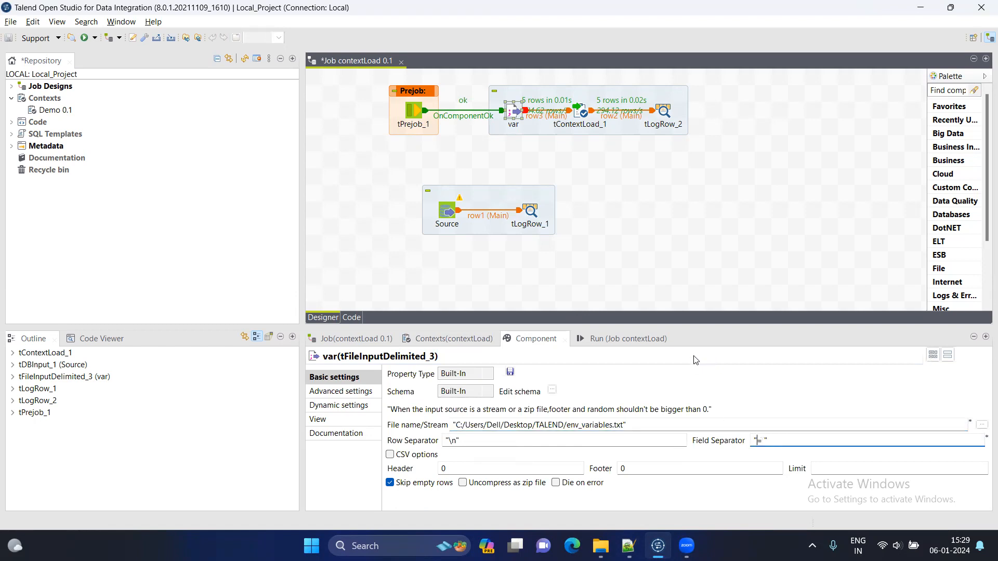
click(620, 338)
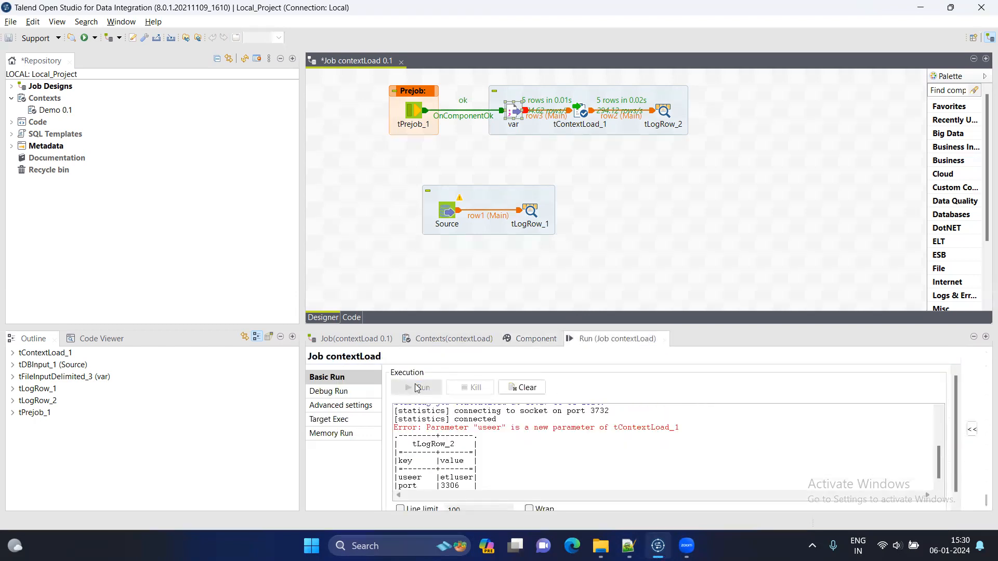
click(422, 387)
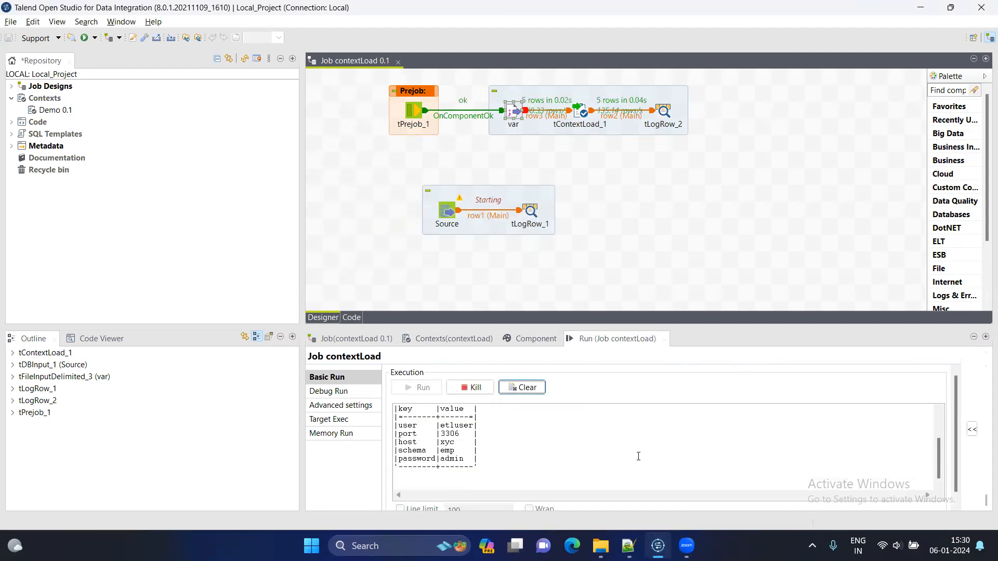
- Watch the run end with the Source subjob's MySQL Communications link failure in the console
click(416, 386)
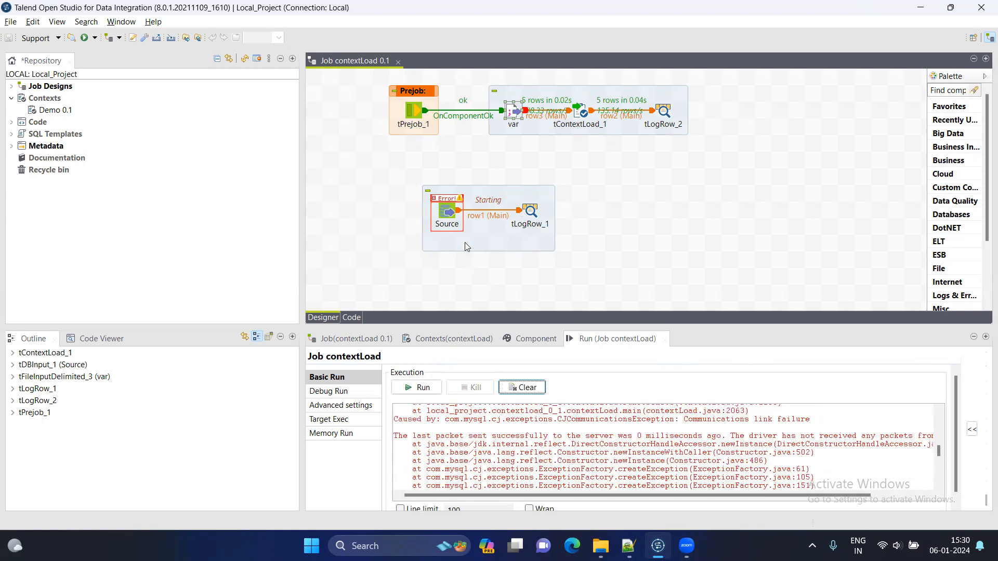
mouse_move(681, 378)
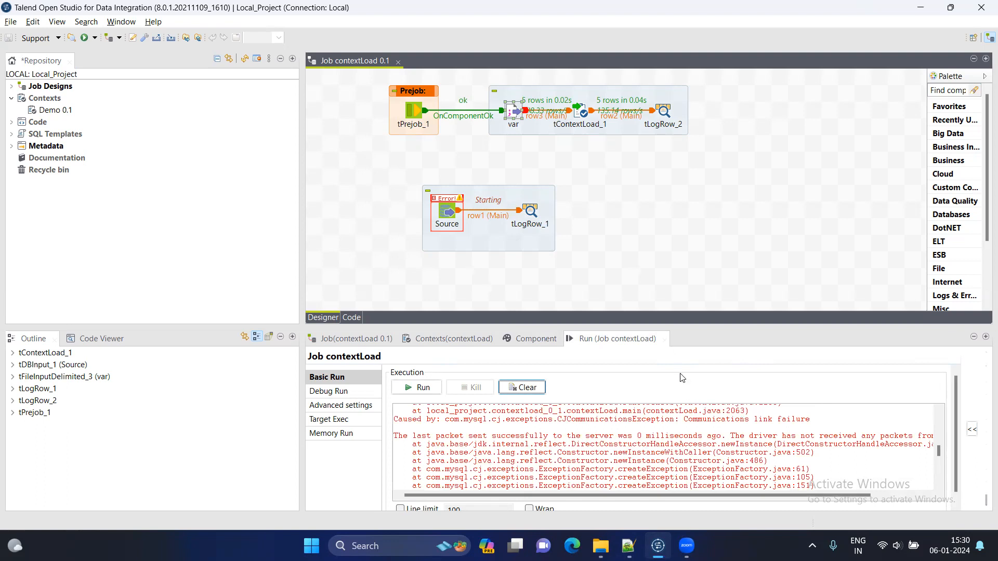
mouse_move(623, 195)
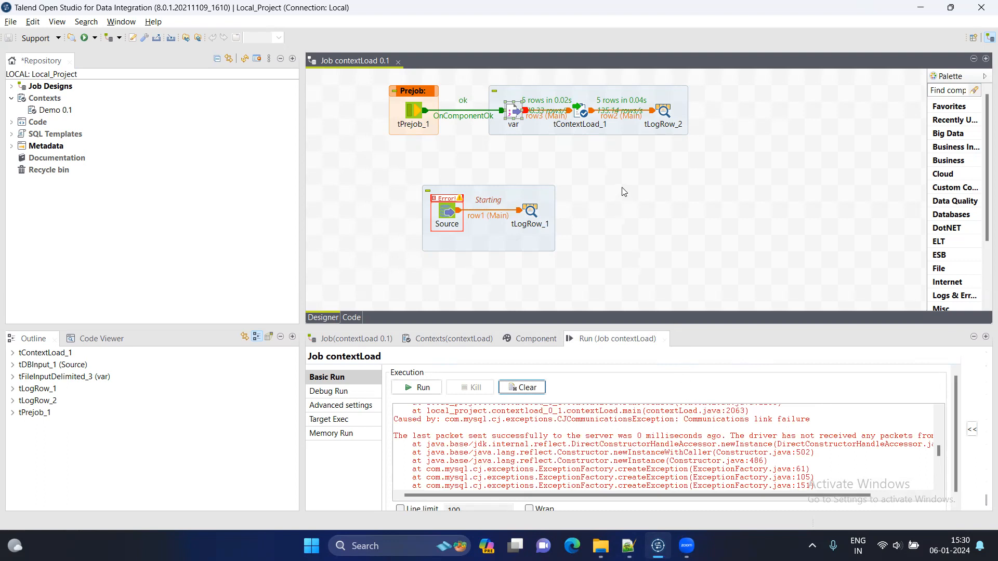
mouse_move(585, 127)
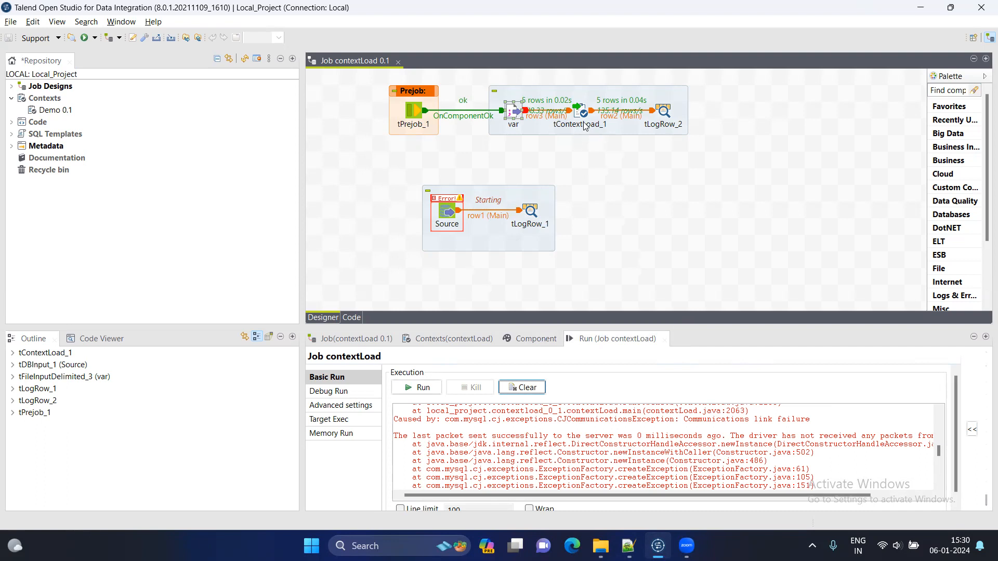
mouse_move(640, 5)
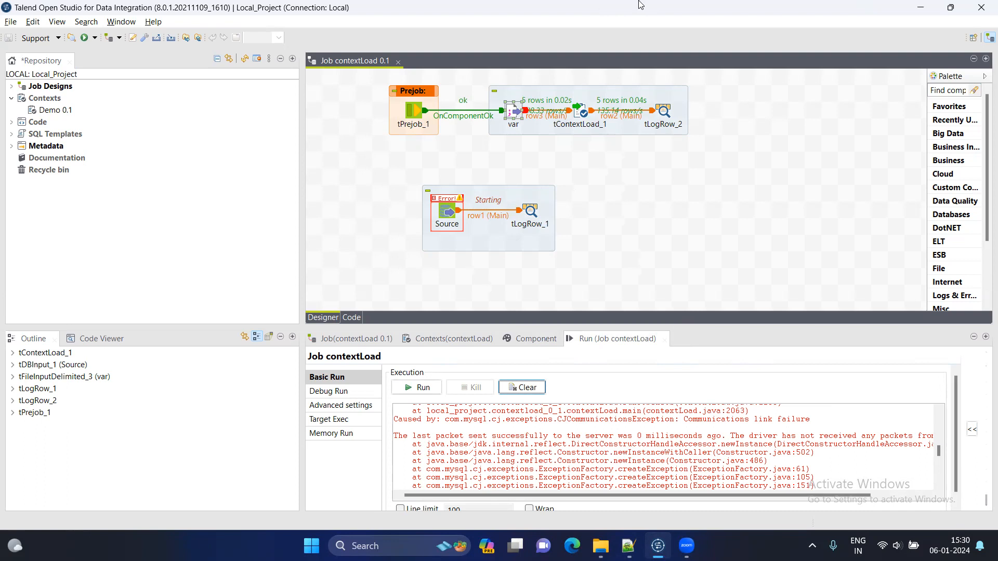
mouse_move(568, 5)
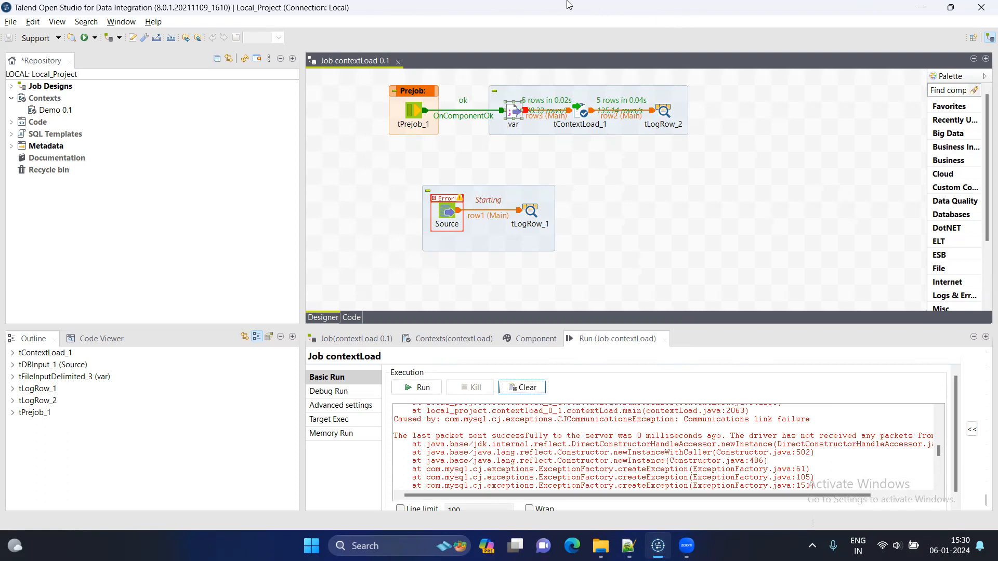
mouse_move(618, 193)
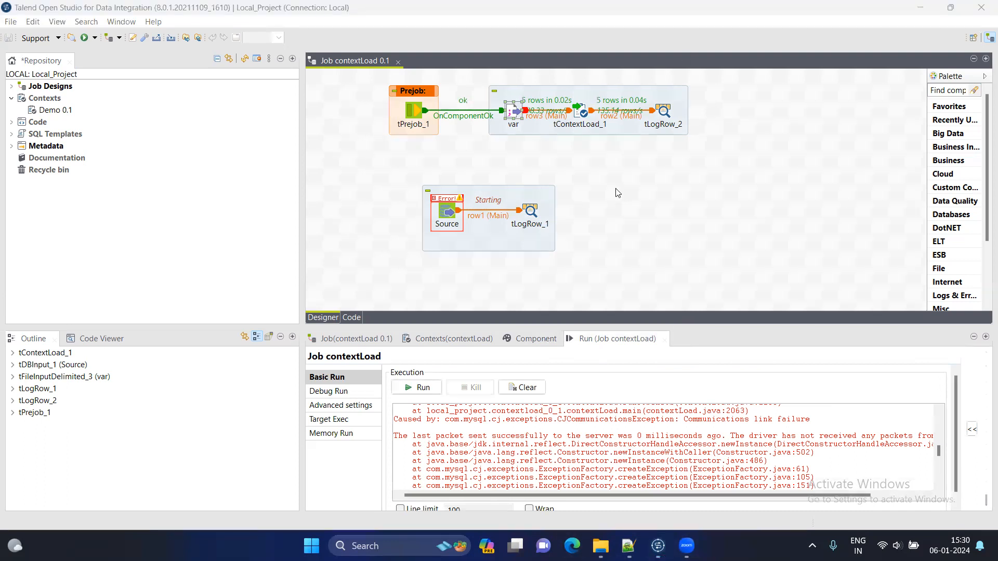